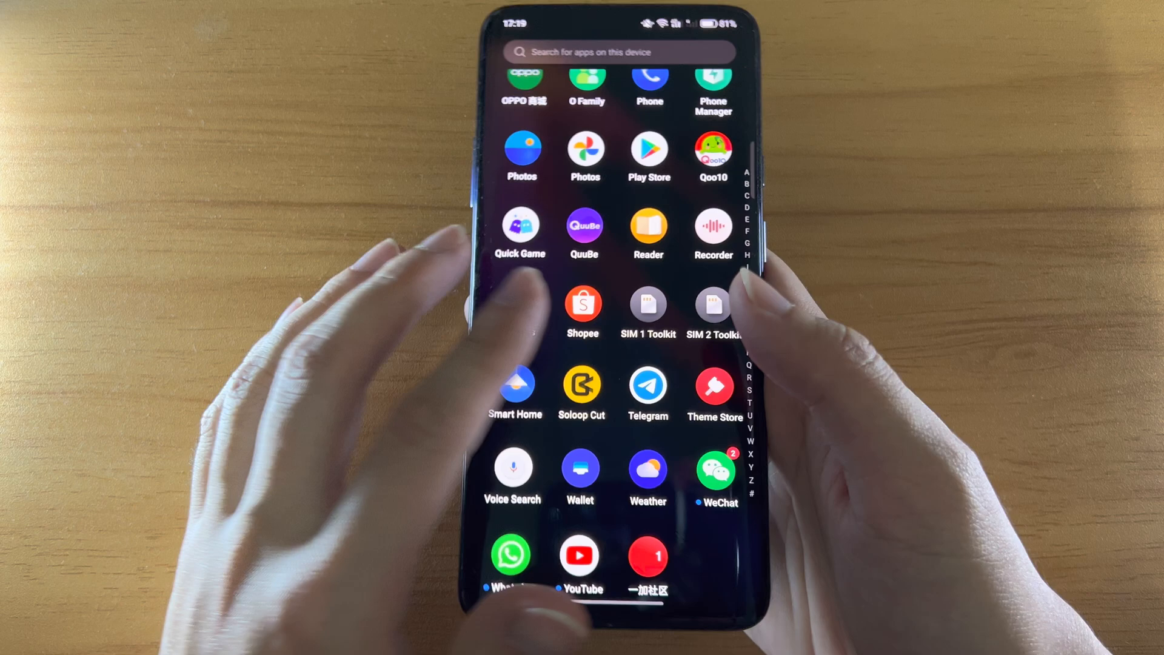
Step: Scroll through the app drawer, then swipe it away back to the home screen
{"action": "scroll", "scroll_direction": "down", "scroll_amount": 3}
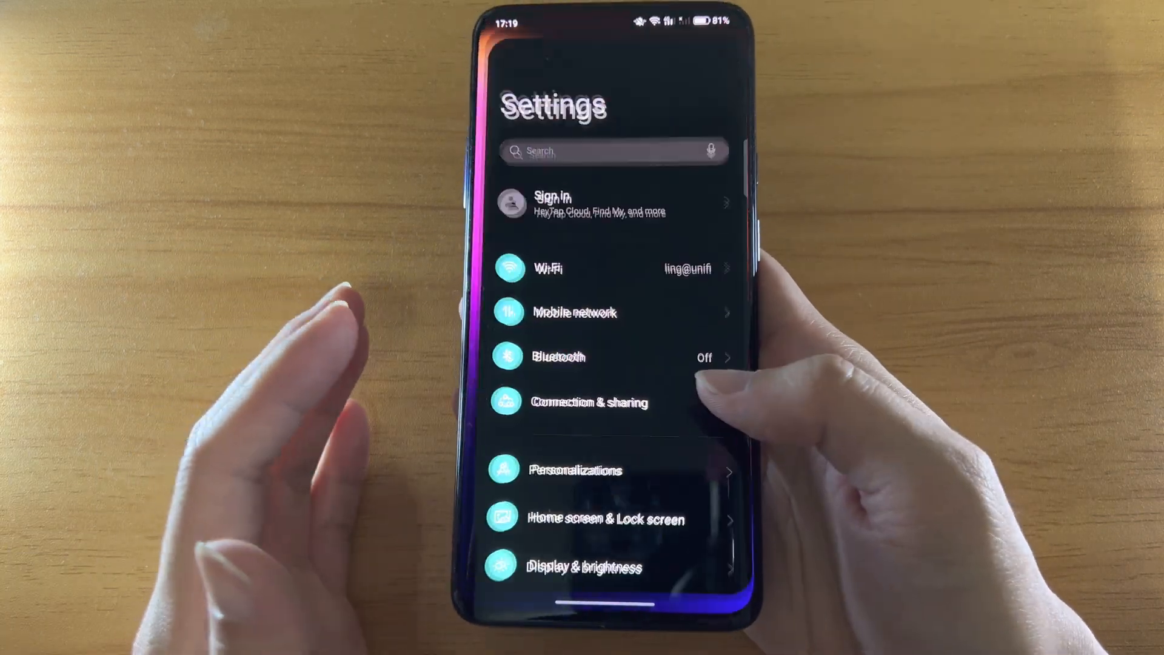
{"action": "scroll", "scroll_direction": "down", "scroll_amount": 3}
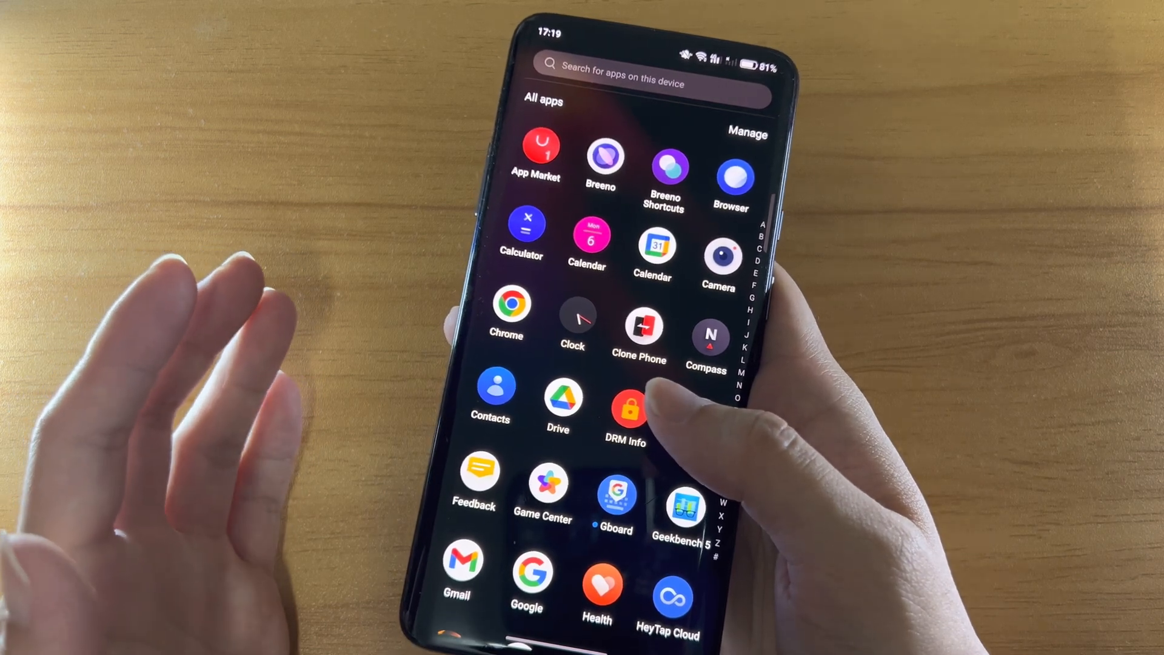
{"action": "scroll", "scroll_direction": "down", "scroll_amount": 3}
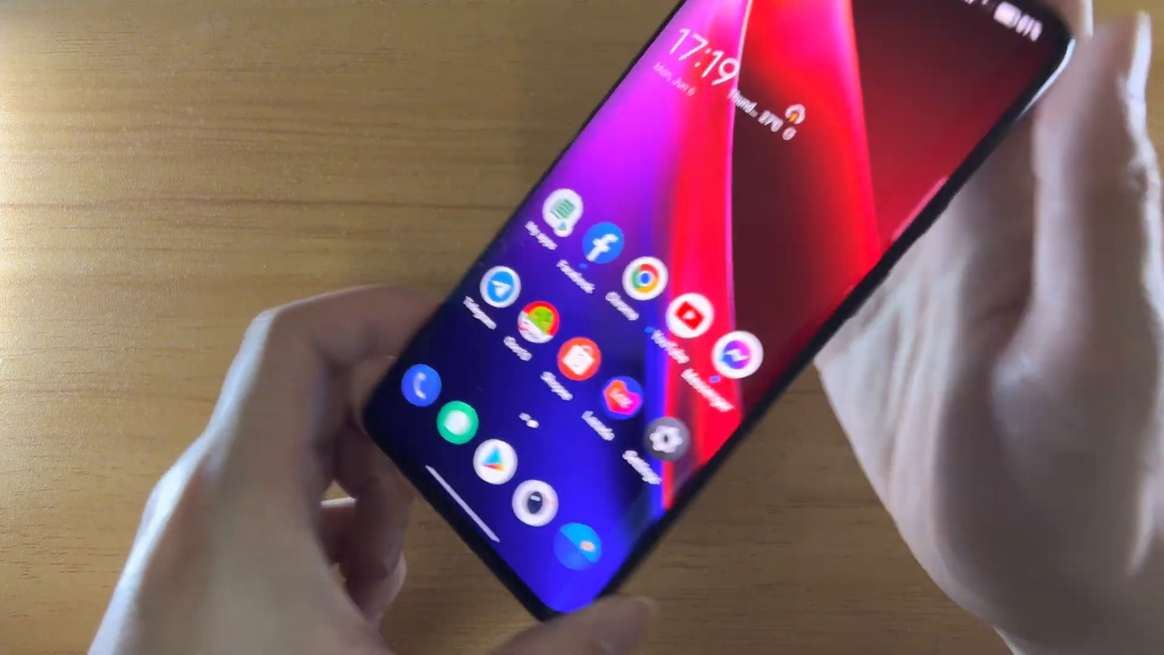
Step: Long-press empty home screen space to show wallpaper, icon and widget options
{"action": "scroll", "scroll_direction": "down", "scroll_amount": 3}
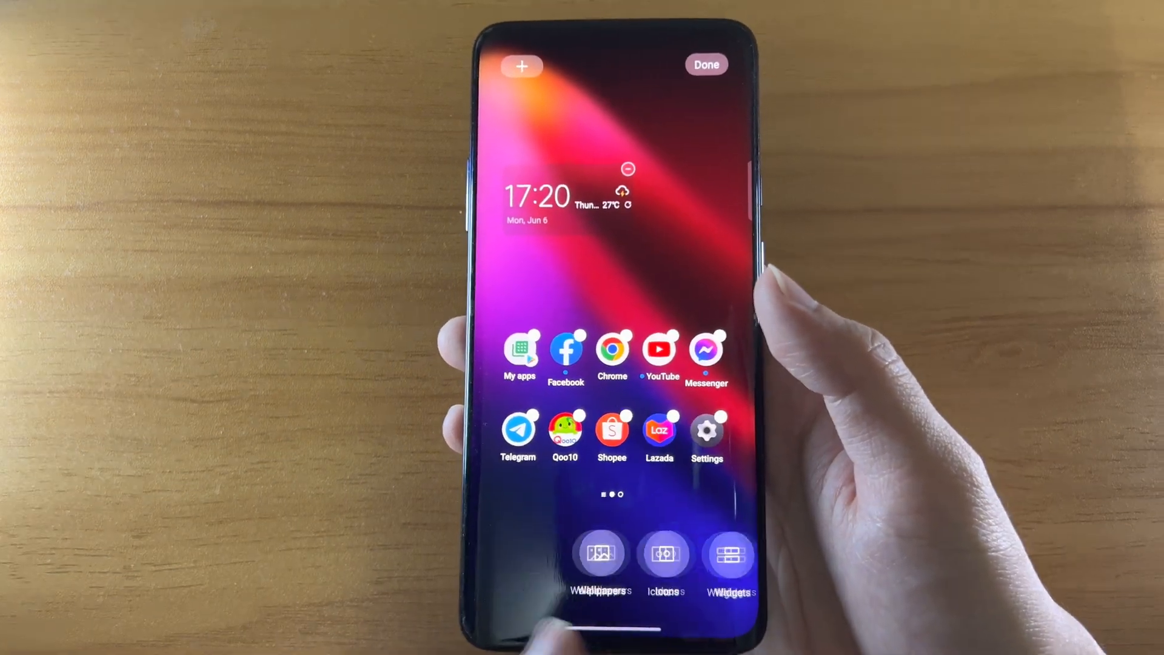
Step: Browse the Widgets, Layout, Transitions and More options, finish editing, and pull down quick settings
{"action": "left_click", "coordinate": [664, 553]}
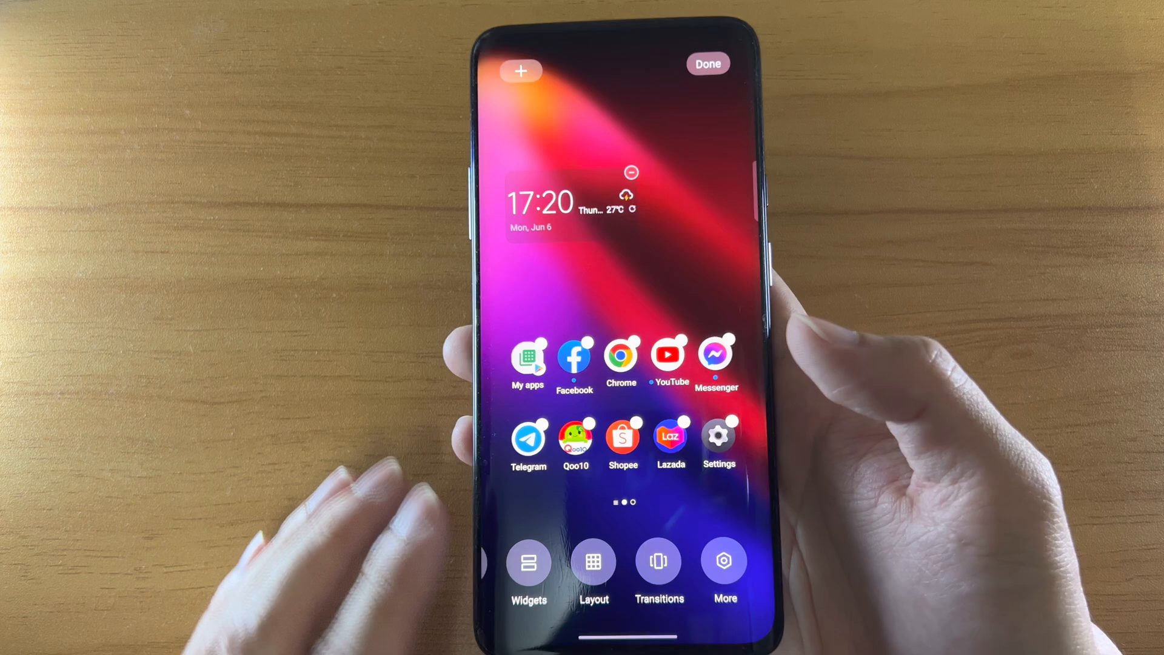
{"action": "left_click", "coordinate": [657, 560]}
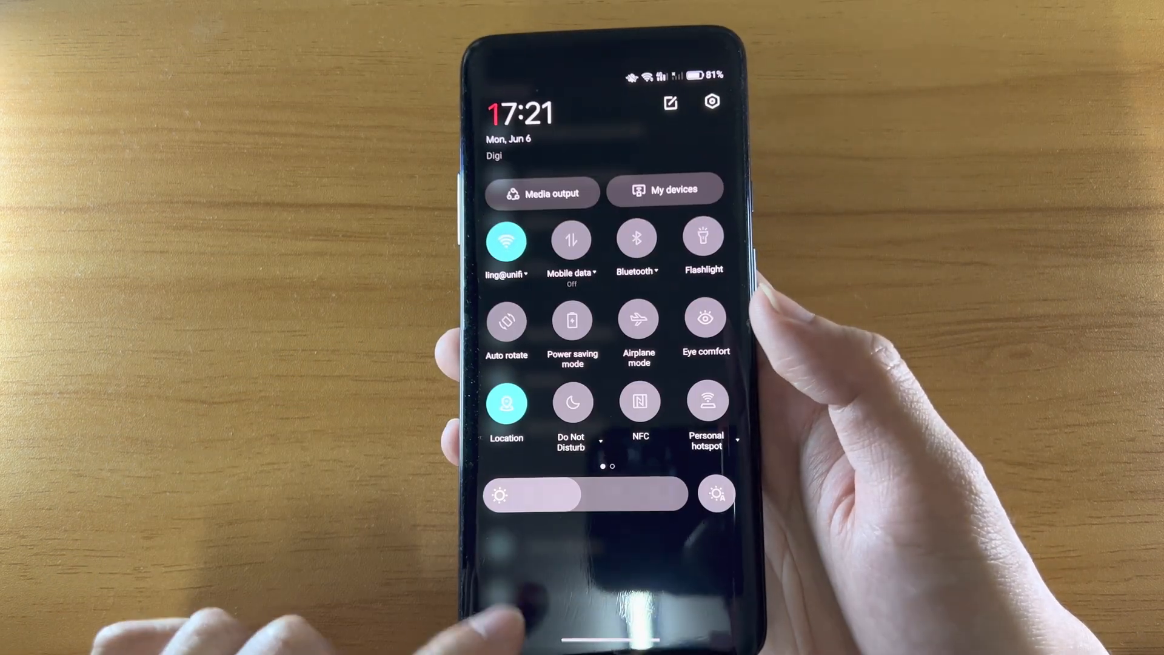
Step: View the Added functions tile editor, leave it, and open Settings from the gear icon
{"action": "scroll", "scroll_direction": "left", "scroll_amount": 3}
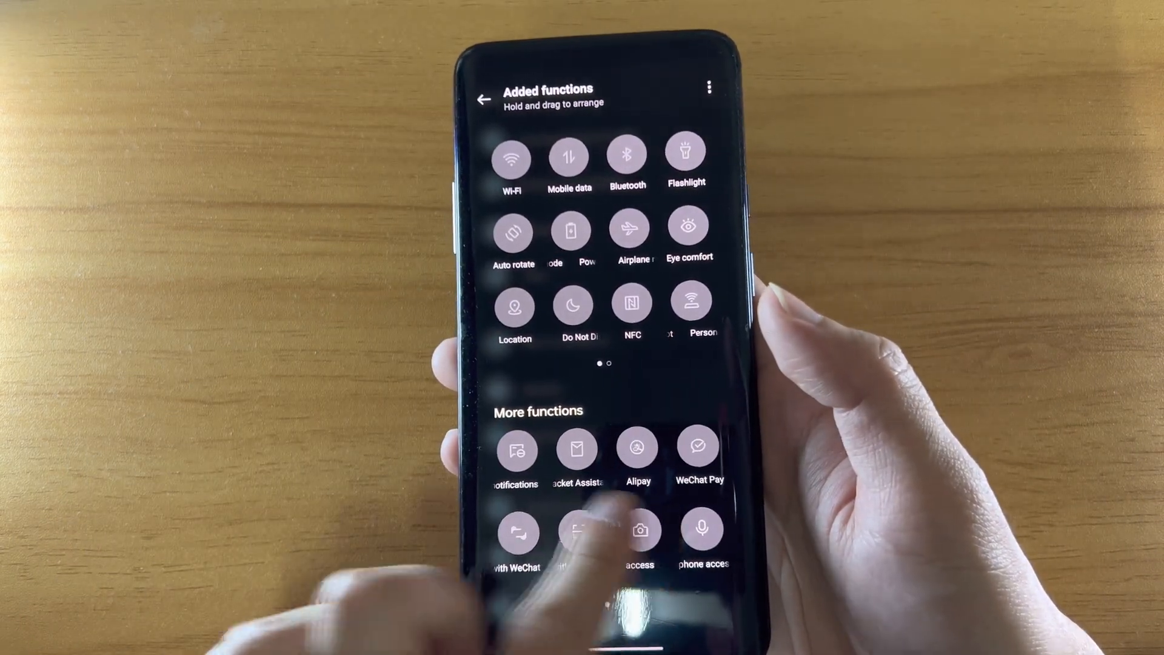
{"action": "left_click", "coordinate": [483, 99]}
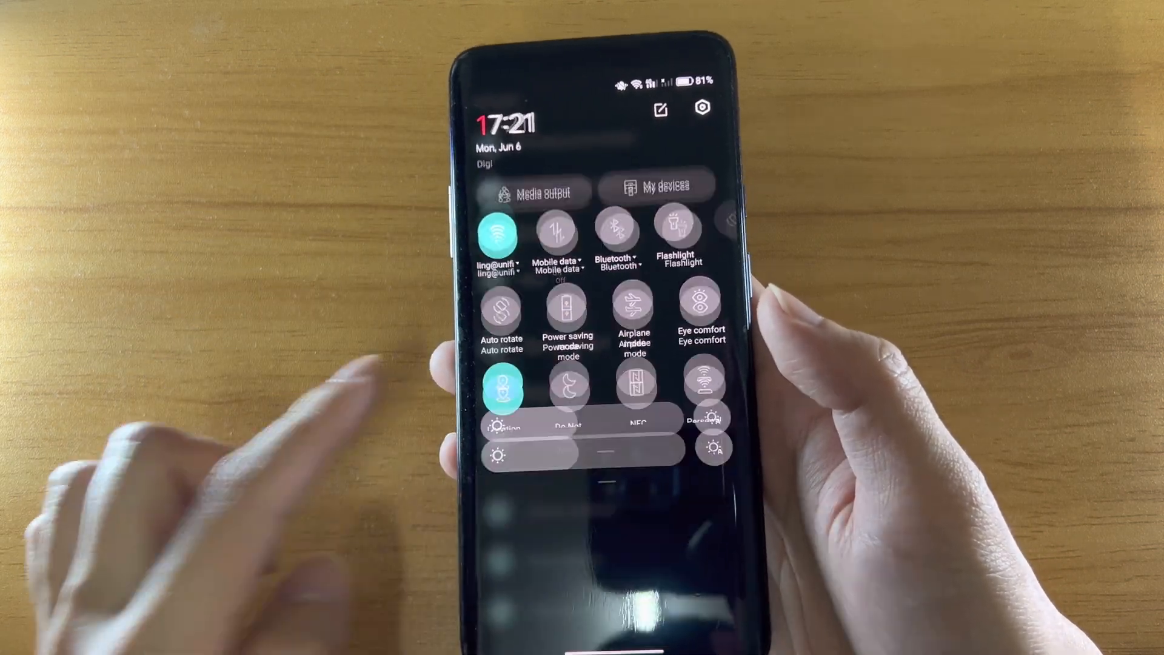
{"action": "left_click", "coordinate": [701, 108]}
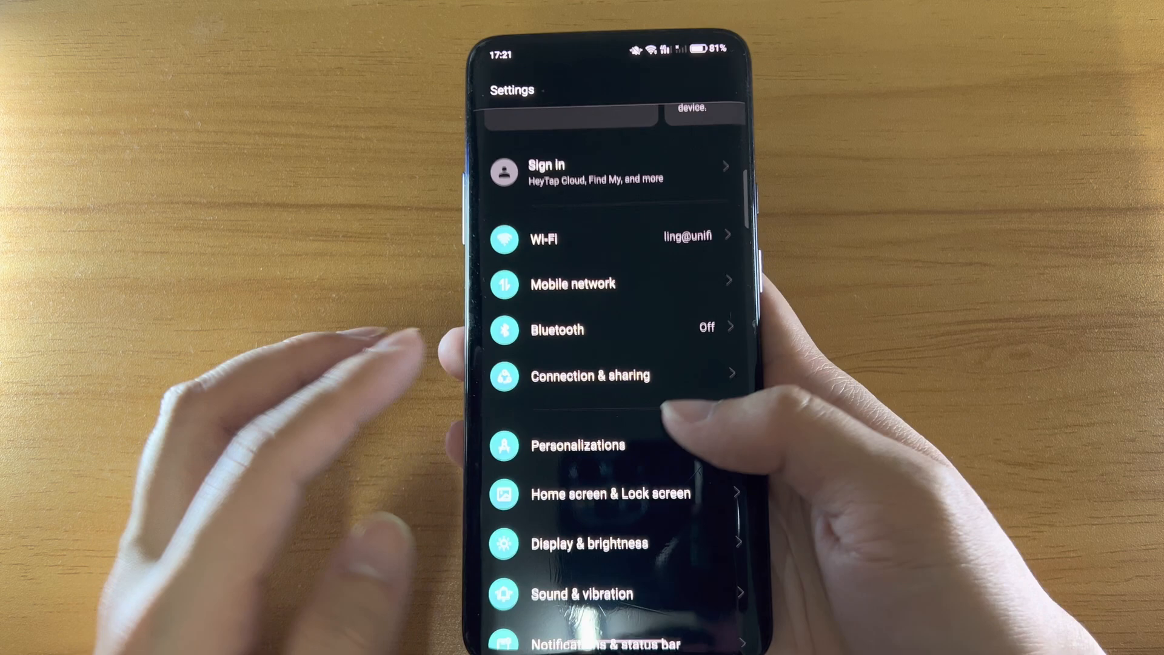
{"action": "left_click", "coordinate": [578, 445]}
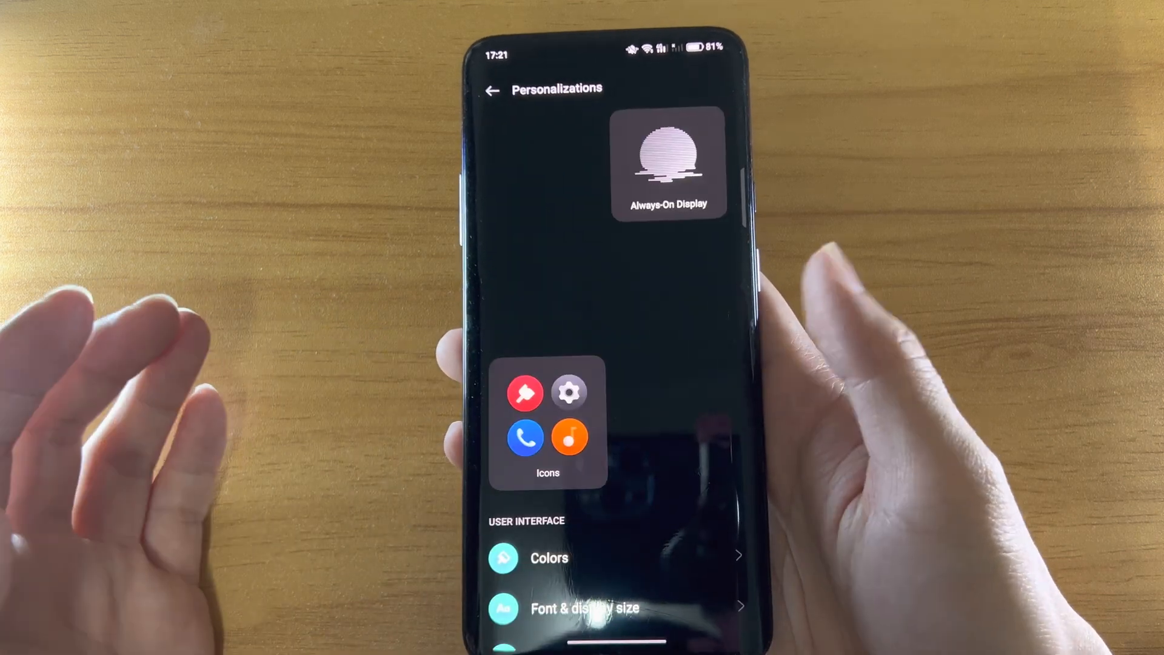
{"action": "left_click", "coordinate": [667, 163]}
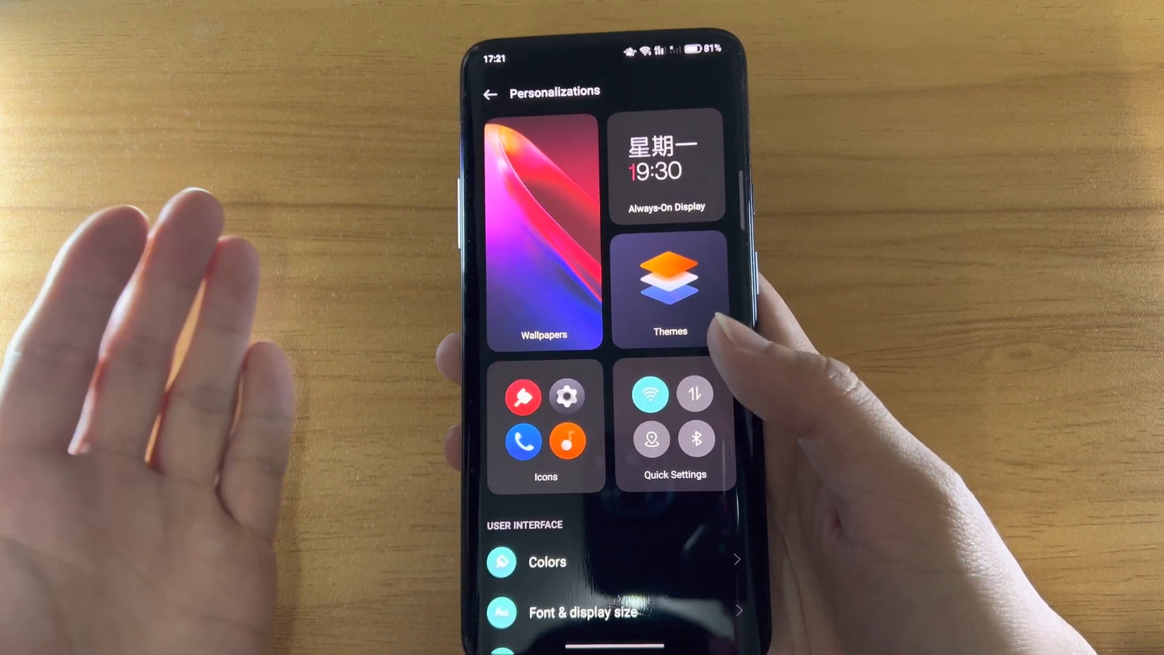
{"action": "scroll", "scroll_direction": "down", "scroll_amount": 3}
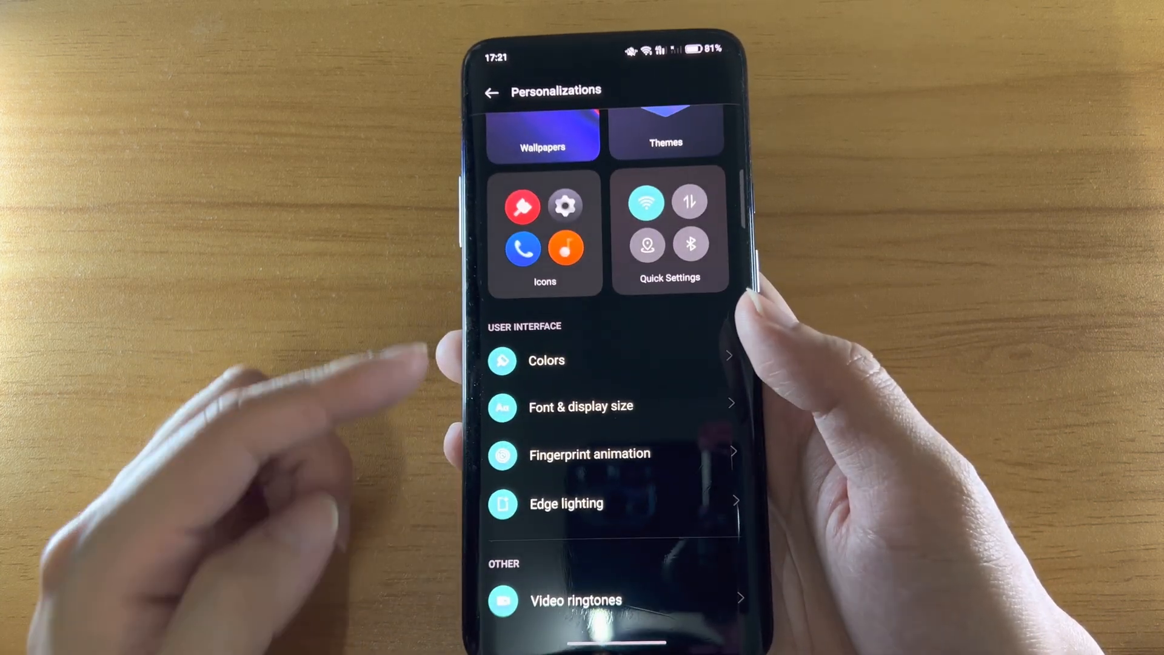
{"action": "left_click", "coordinate": [491, 92]}
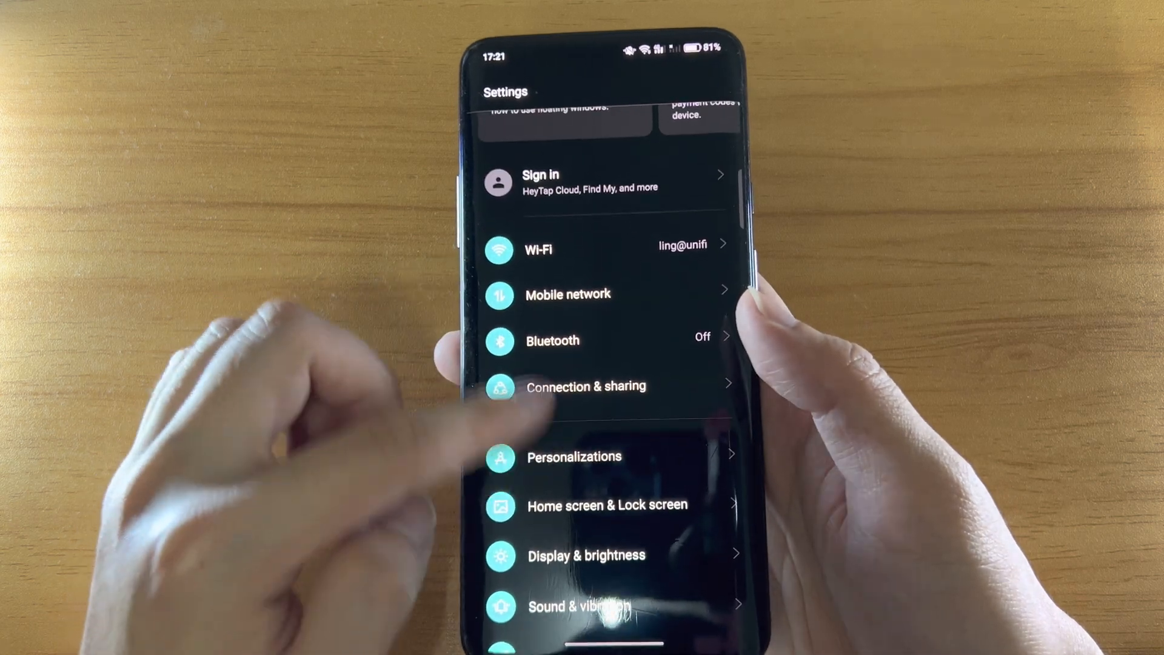
{"action": "left_click", "coordinate": [606, 504]}
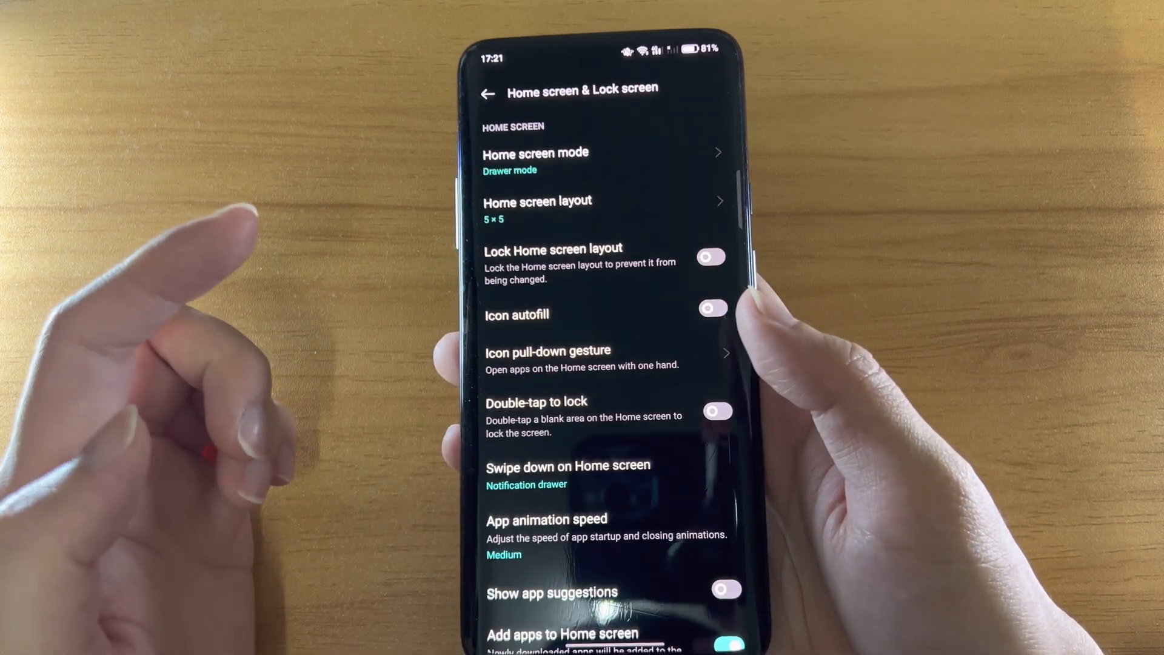
{"action": "left_click", "coordinate": [487, 94]}
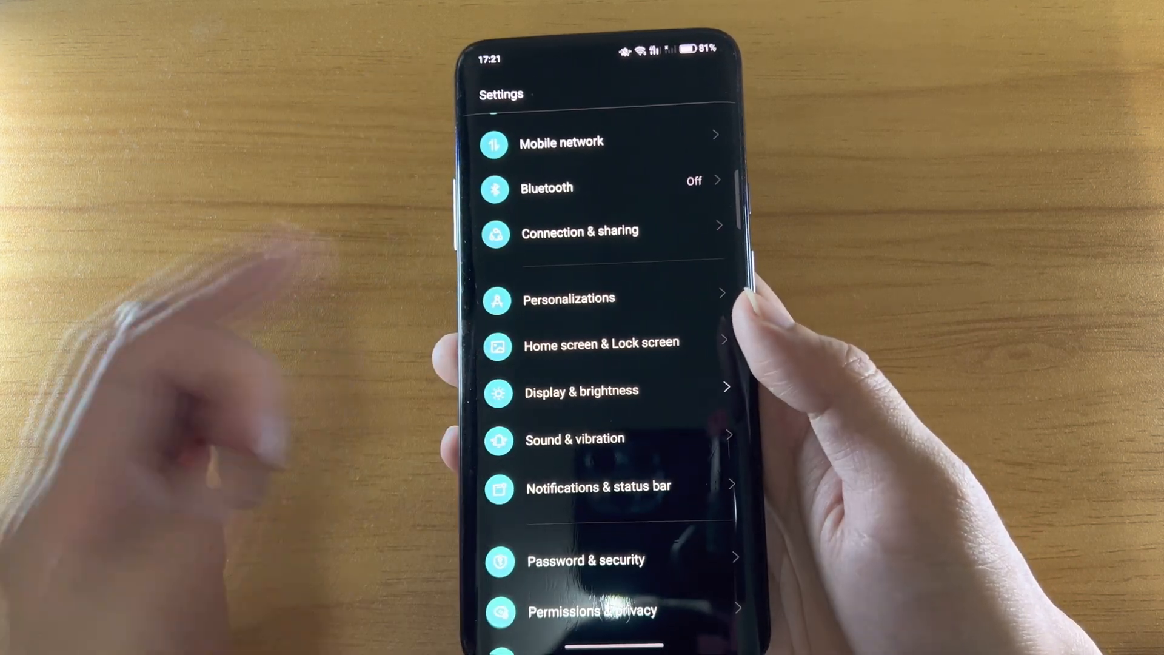
{"action": "left_click", "coordinate": [580, 390]}
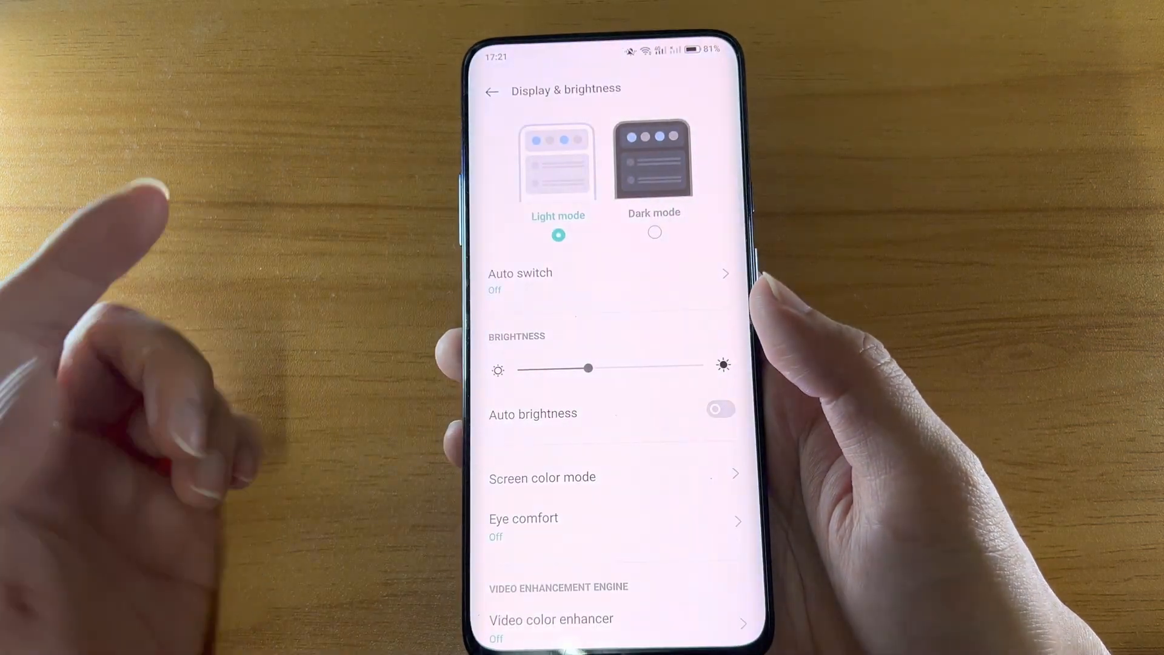
{"action": "scroll", "scroll_direction": "down", "scroll_amount": 3}
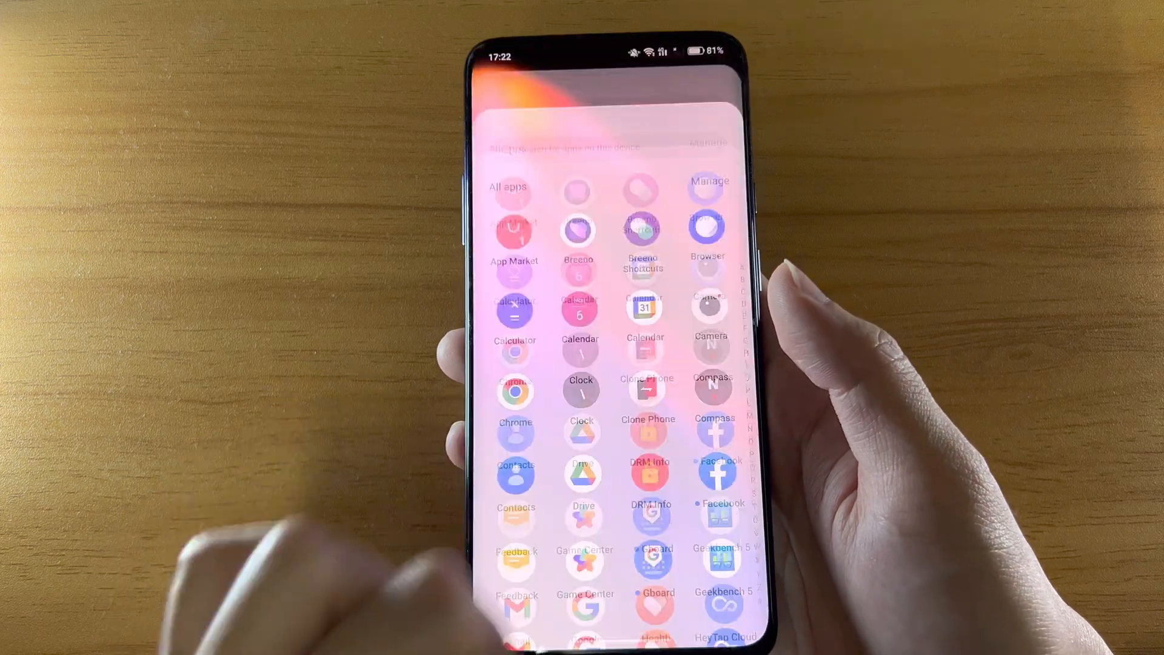
{"action": "scroll", "scroll_direction": "down", "scroll_amount": 3}
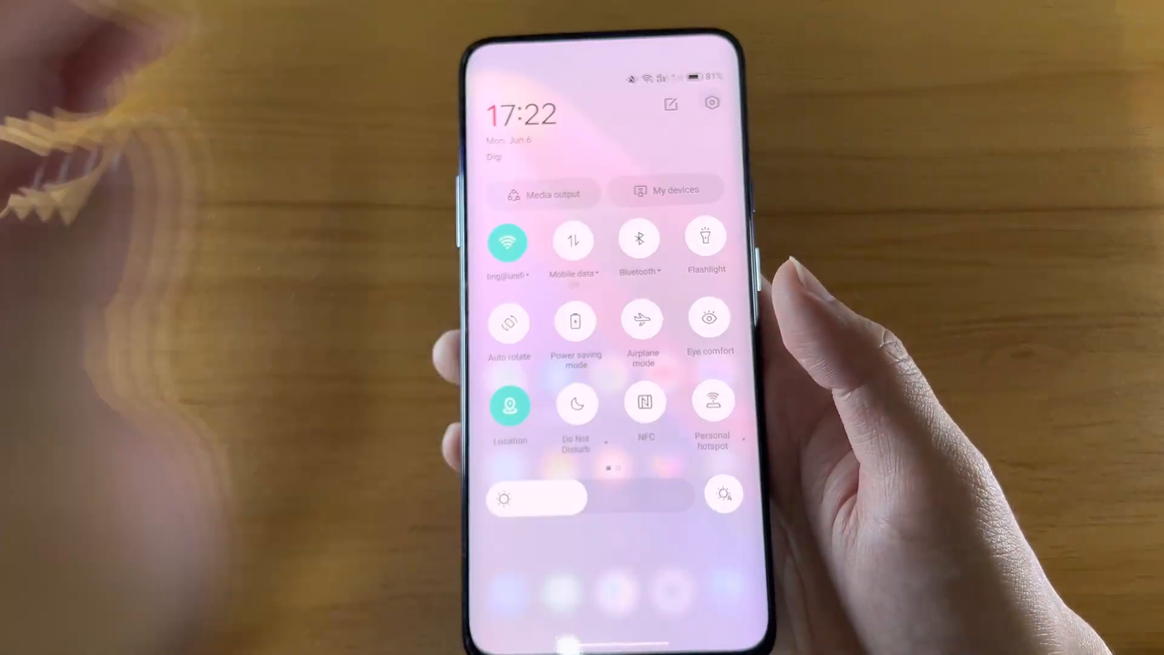
{"action": "left_click", "coordinate": [711, 102]}
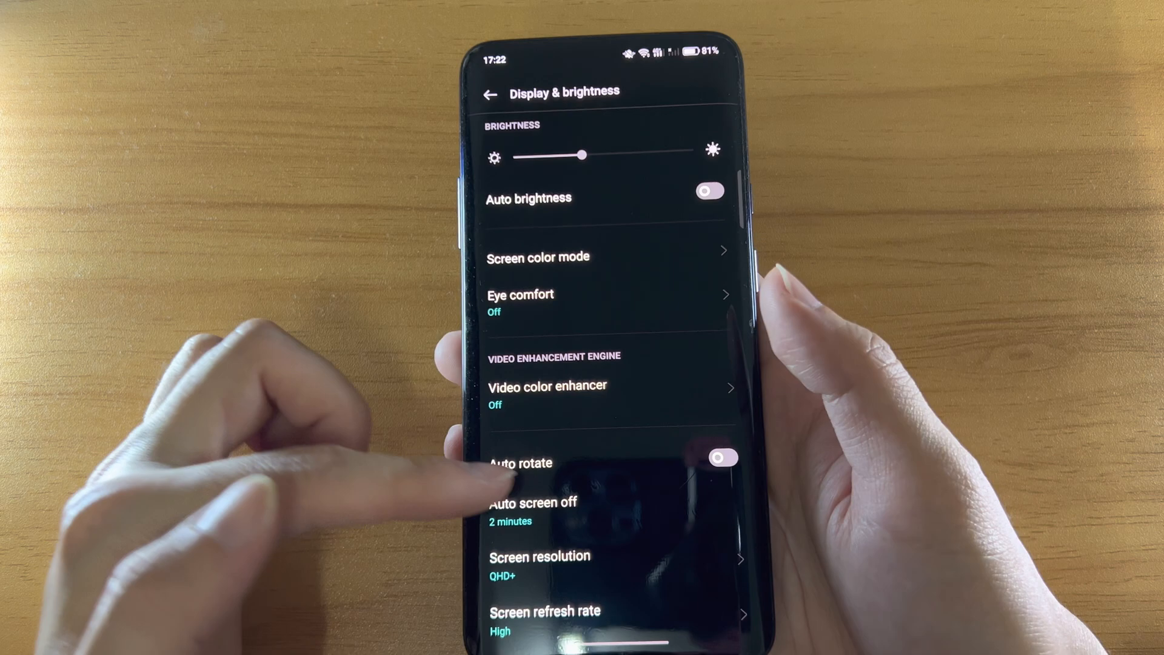
{"action": "left_click", "coordinate": [540, 555]}
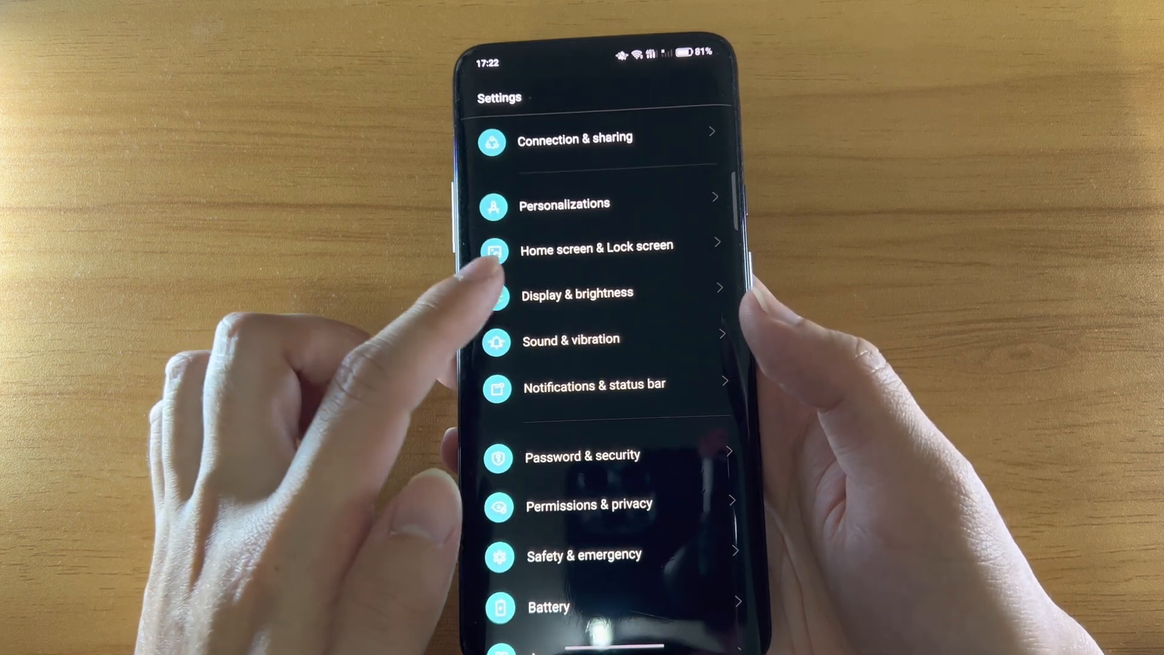
{"action": "left_click", "coordinate": [571, 340]}
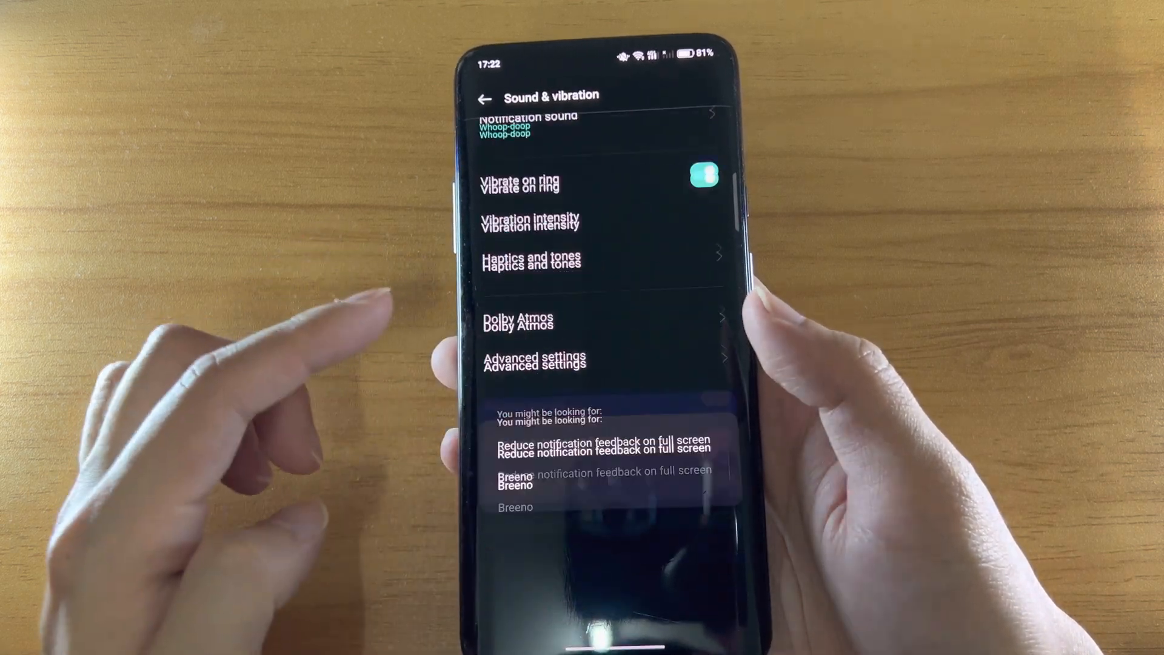
{"action": "scroll", "scroll_direction": "down", "scroll_amount": 3}
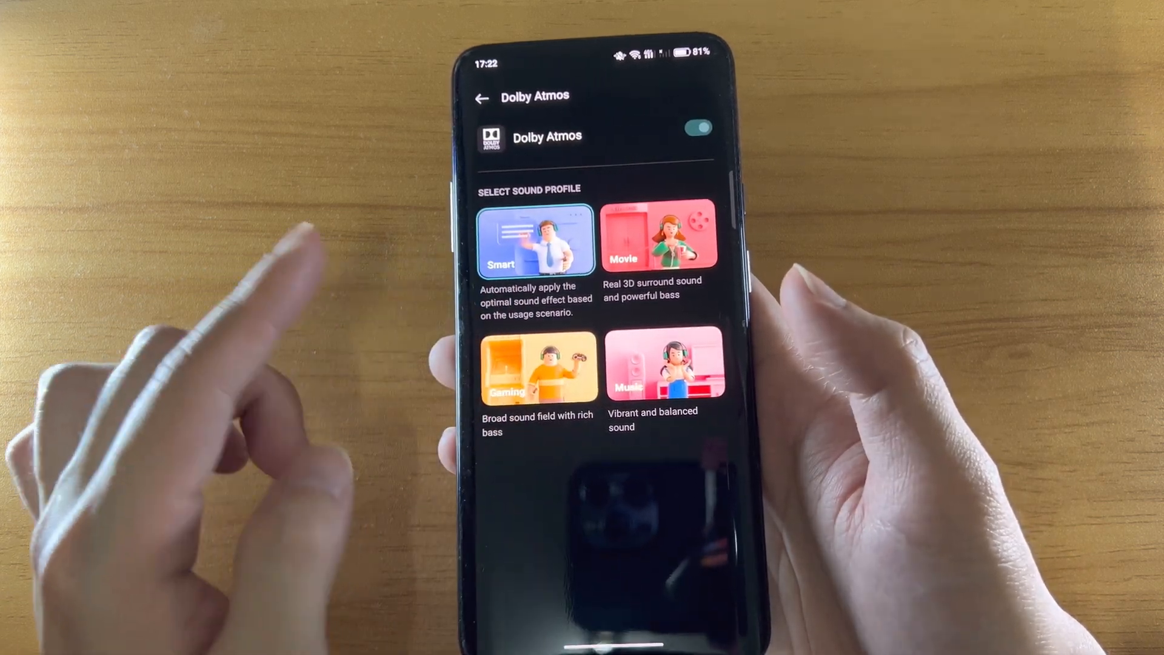
{"action": "left_click", "coordinate": [481, 97]}
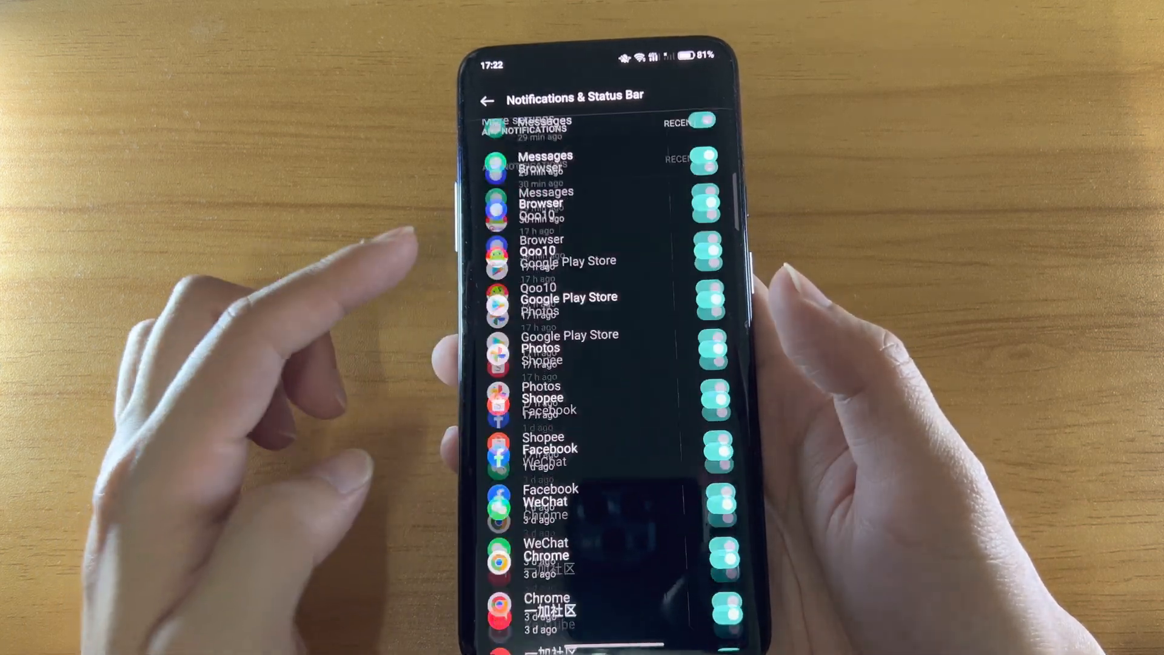
{"action": "scroll", "scroll_direction": "down", "scroll_amount": 3}
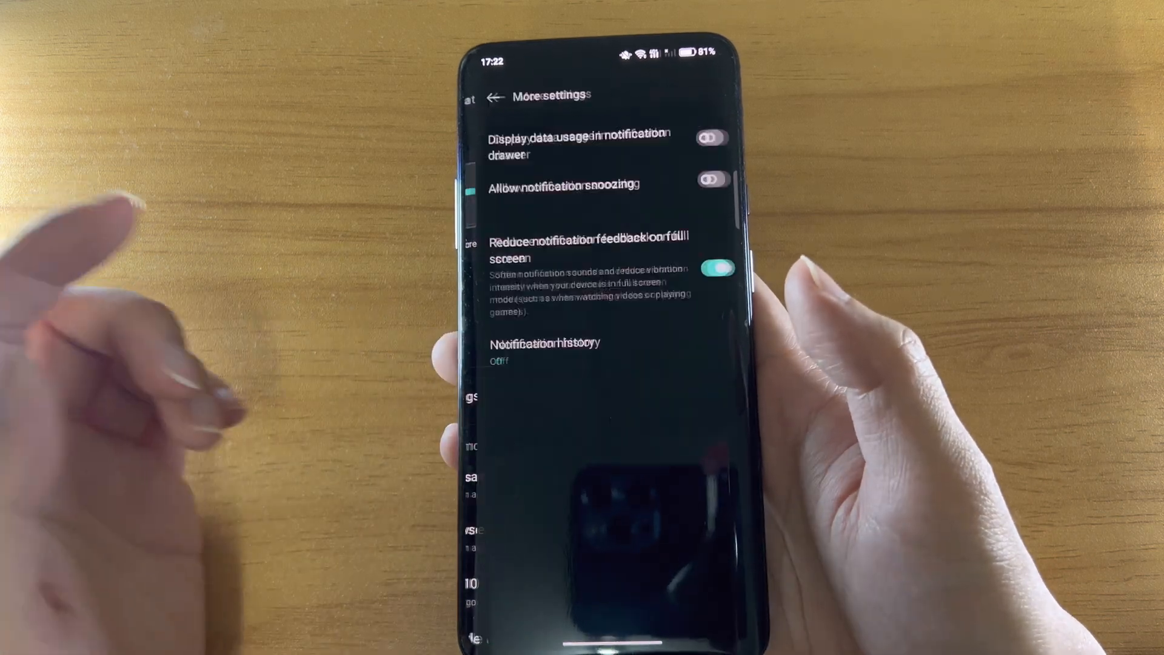
{"action": "left_click", "coordinate": [489, 96]}
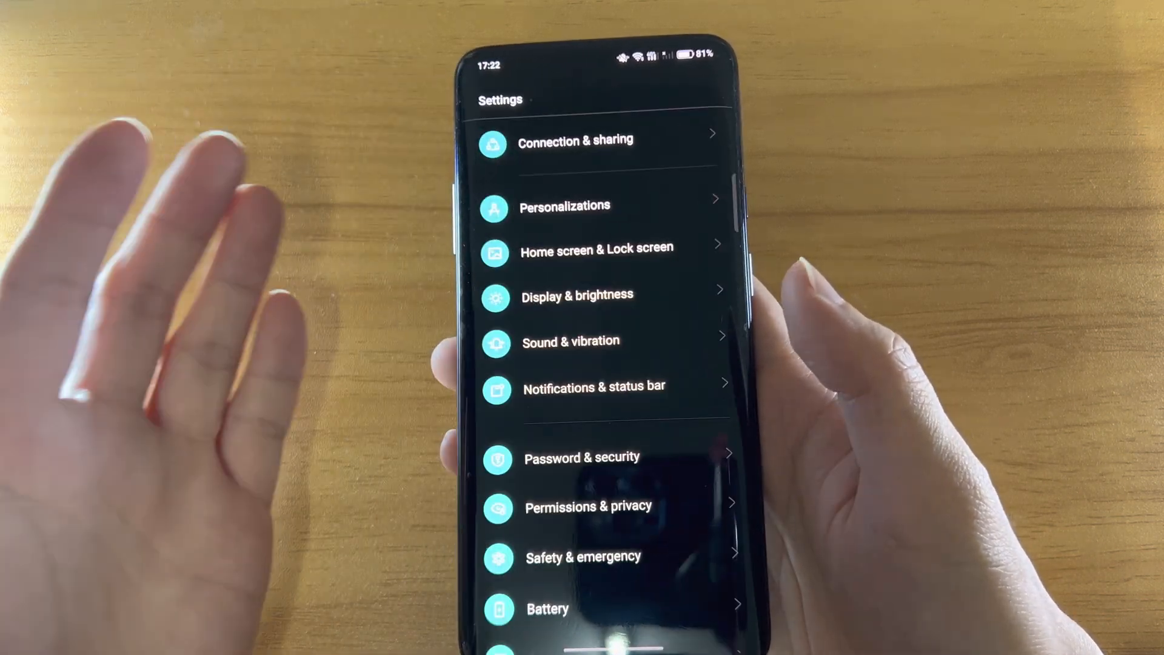
{"action": "scroll", "scroll_direction": "down", "scroll_amount": 3}
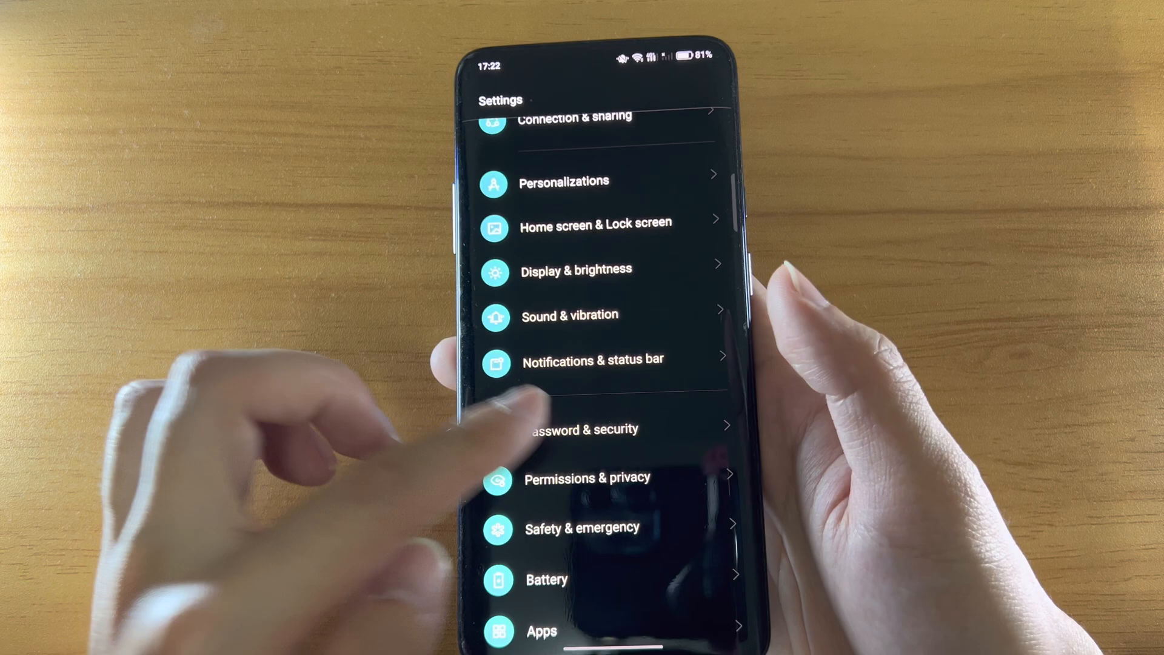
{"action": "left_click", "coordinate": [583, 429]}
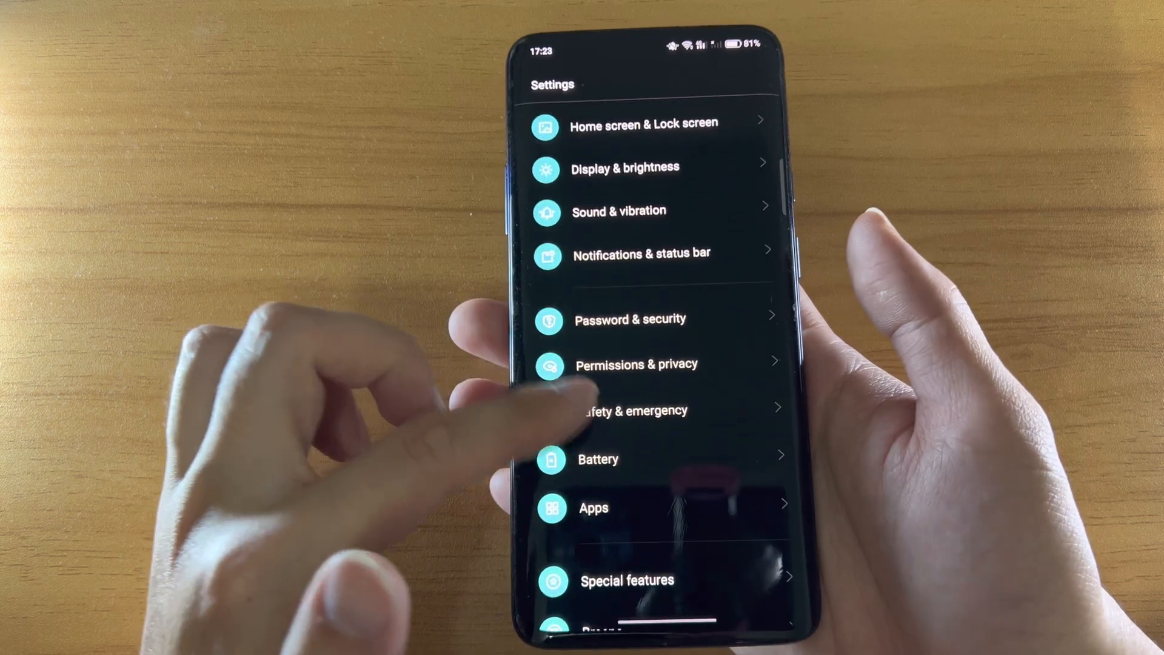
{"action": "left_click", "coordinate": [598, 459]}
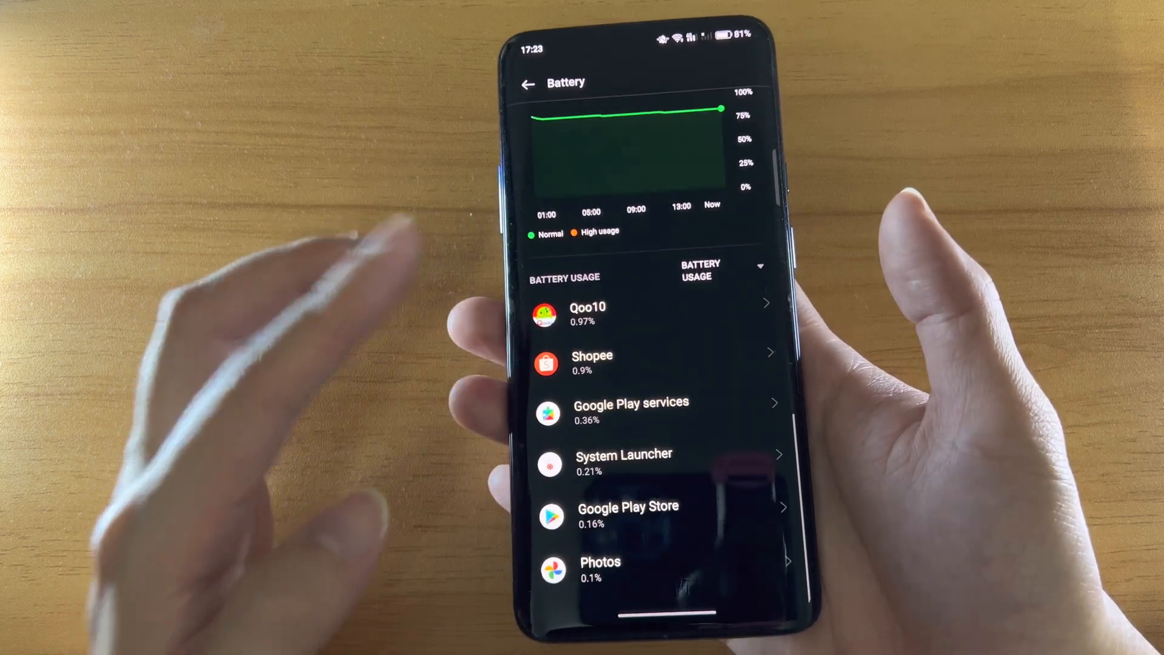
{"action": "scroll", "scroll_direction": "down", "scroll_amount": 3}
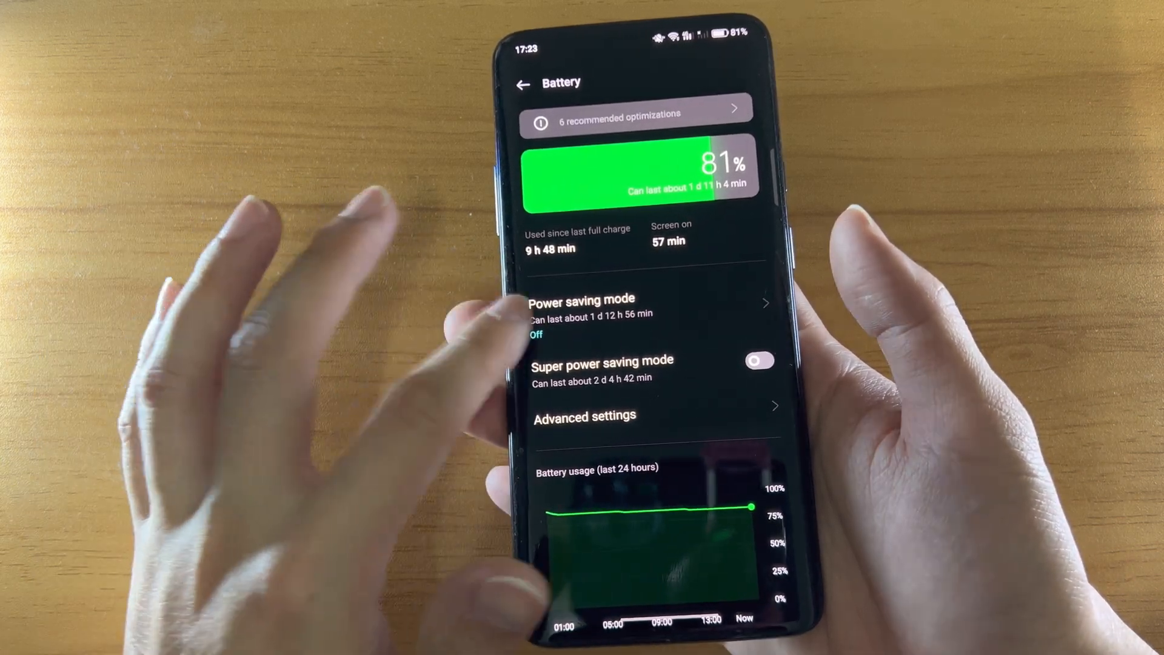
{"action": "left_click", "coordinate": [523, 83]}
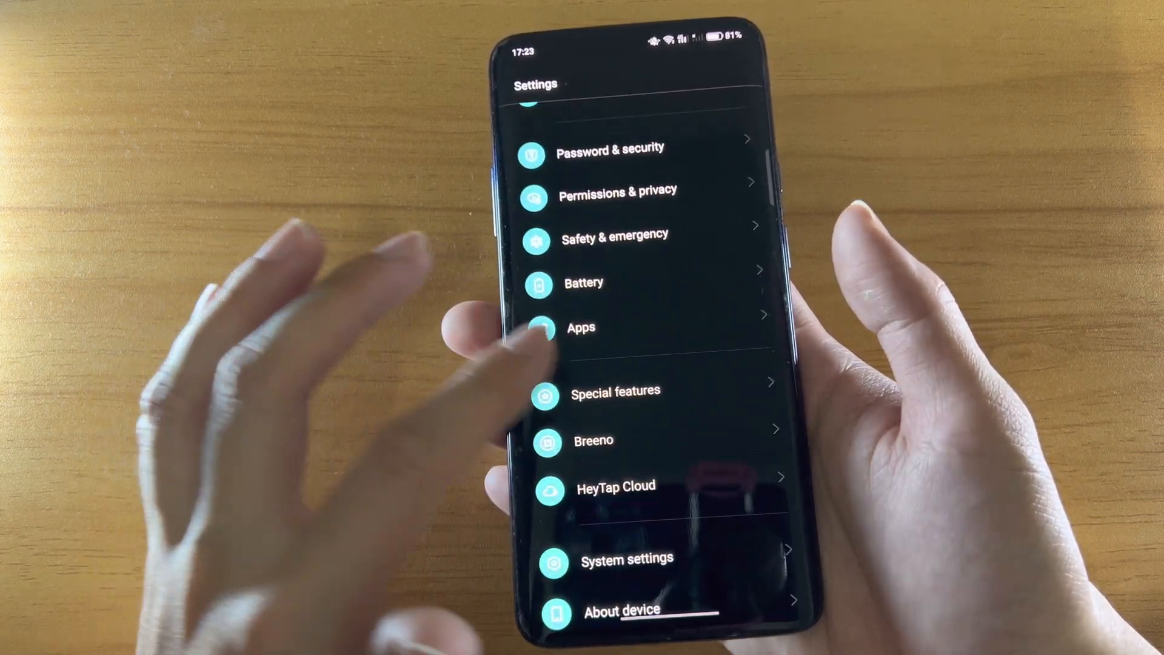
{"action": "left_click", "coordinate": [615, 391]}
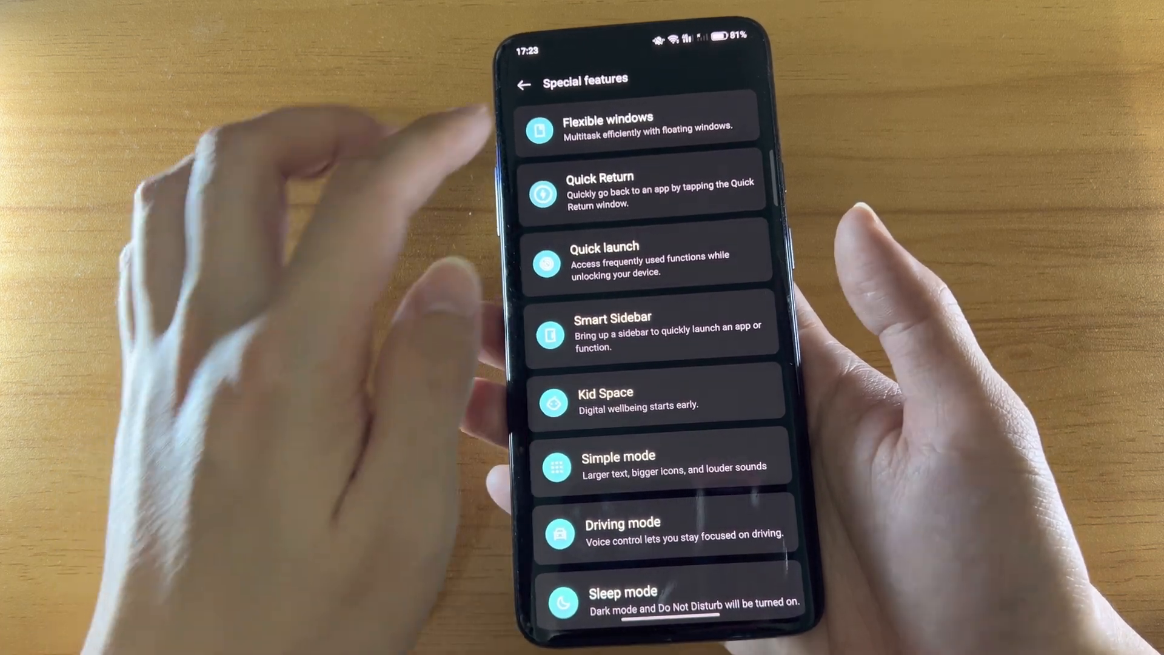
Step: View Flexible windows, then launch Calculator from the Smart Sidebar as a floating window
{"action": "left_click", "coordinate": [639, 122]}
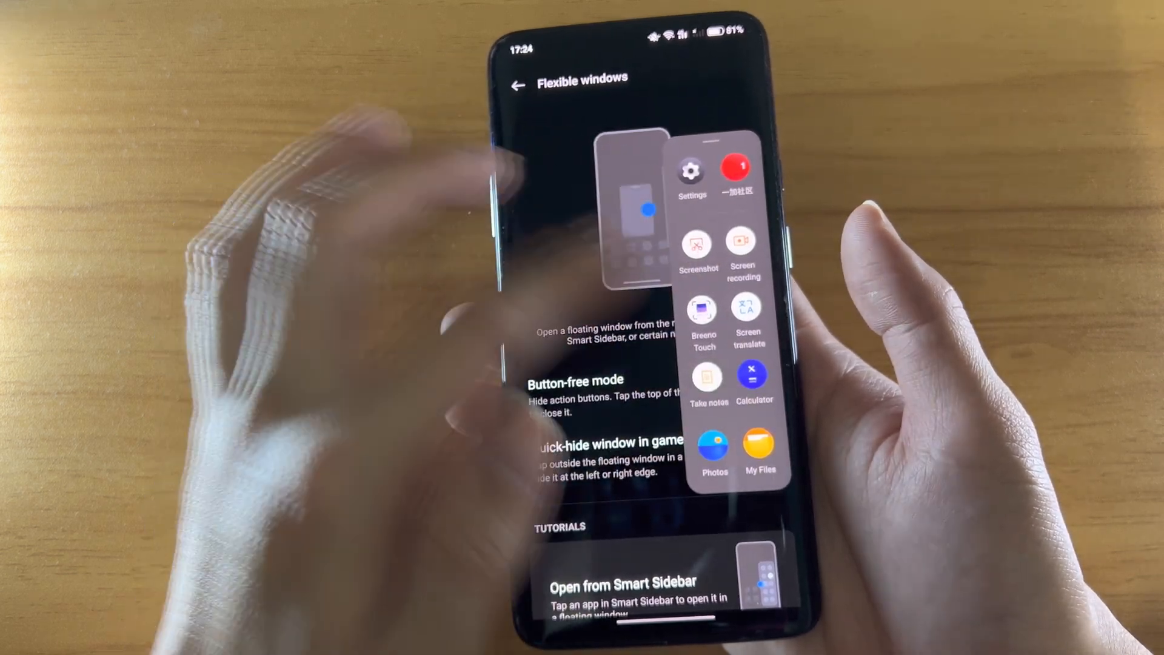
{"action": "left_click", "coordinate": [752, 377]}
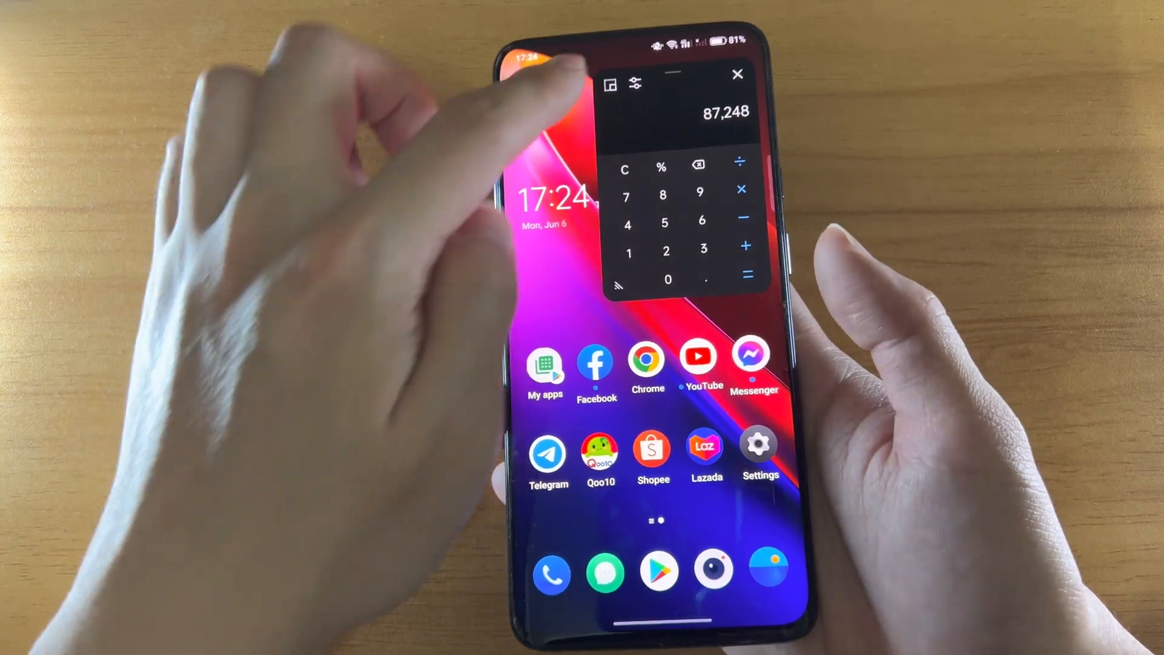
{"action": "left_click", "coordinate": [634, 85]}
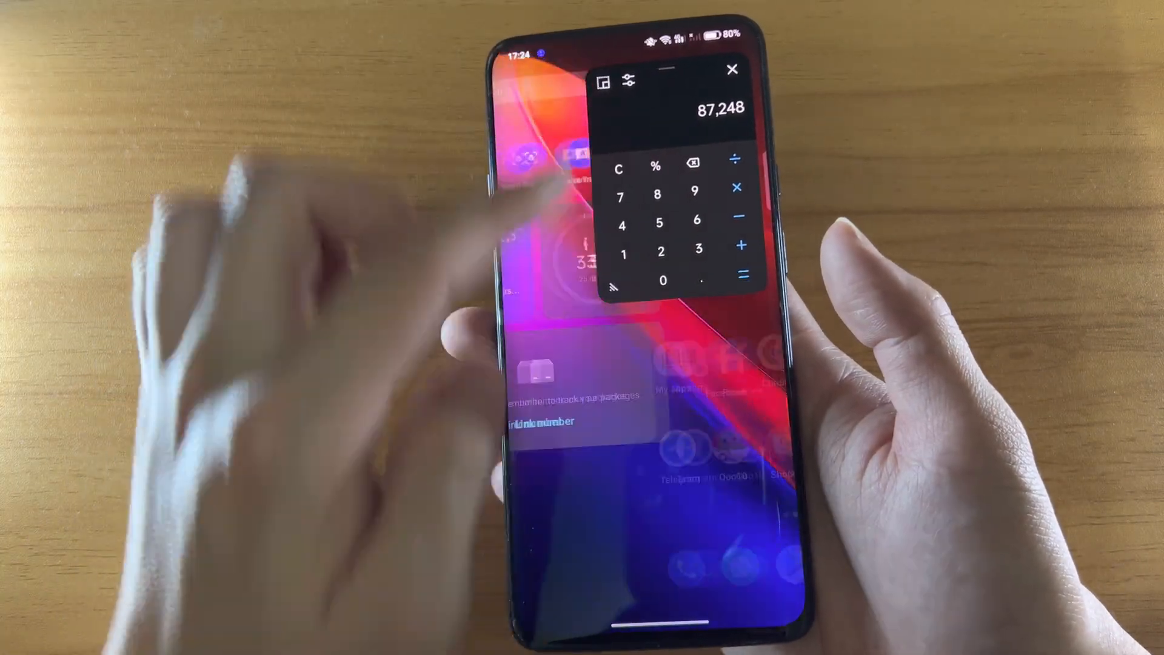
Step: Browse Special features, Smart Sidebar and Flexible windows, then back out to main Settings
{"action": "left_click", "coordinate": [731, 70]}
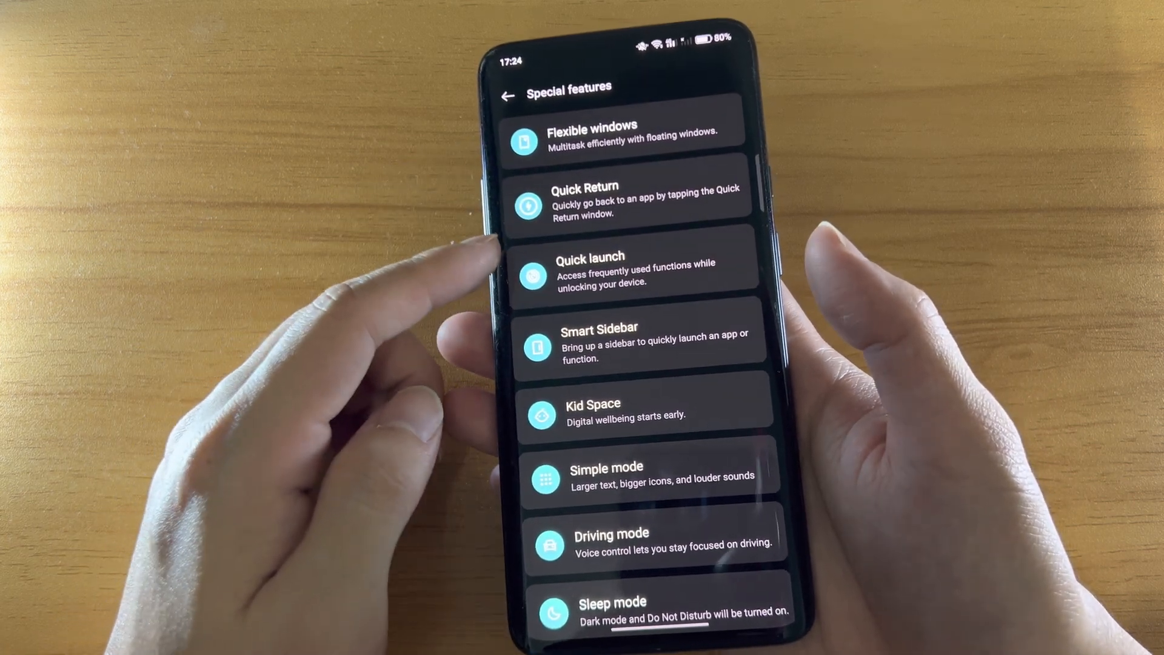
{"action": "scroll", "scroll_direction": "down", "scroll_amount": 3}
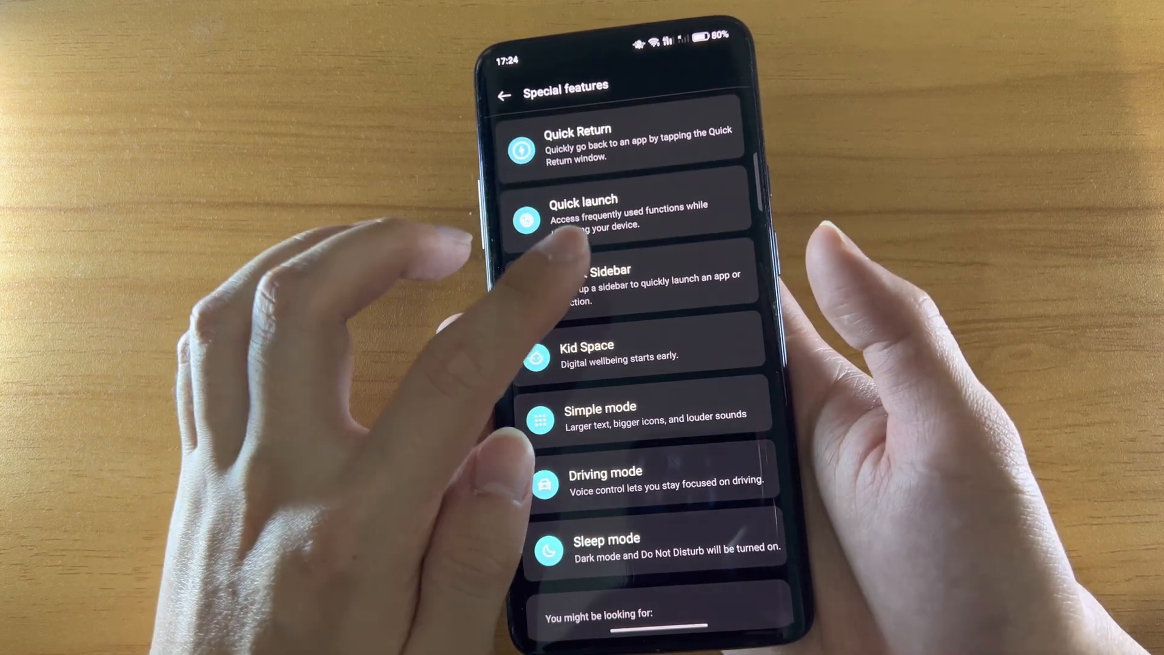
{"action": "left_click", "coordinate": [594, 282]}
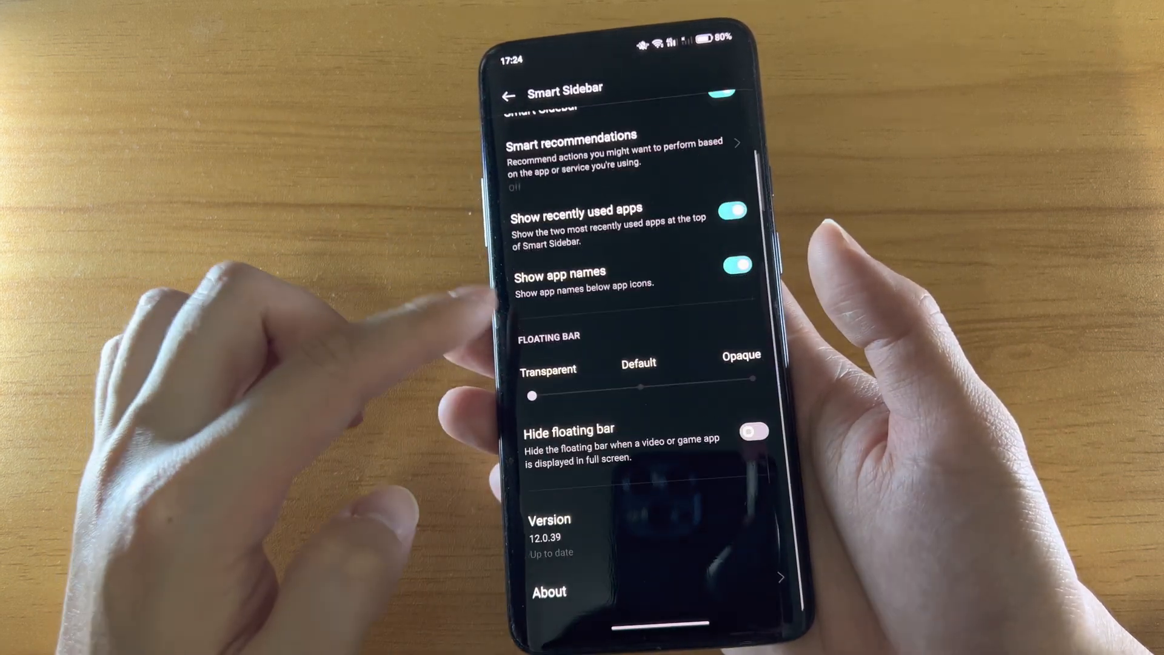
{"action": "left_click", "coordinate": [509, 95]}
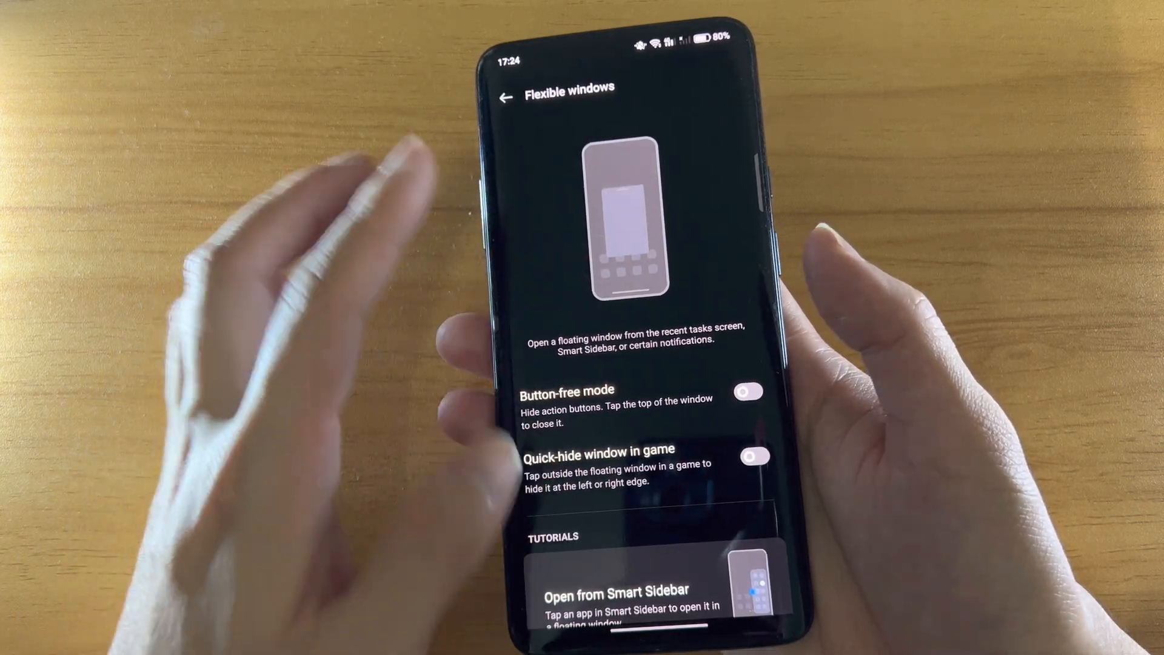
{"action": "left_click", "coordinate": [506, 97]}
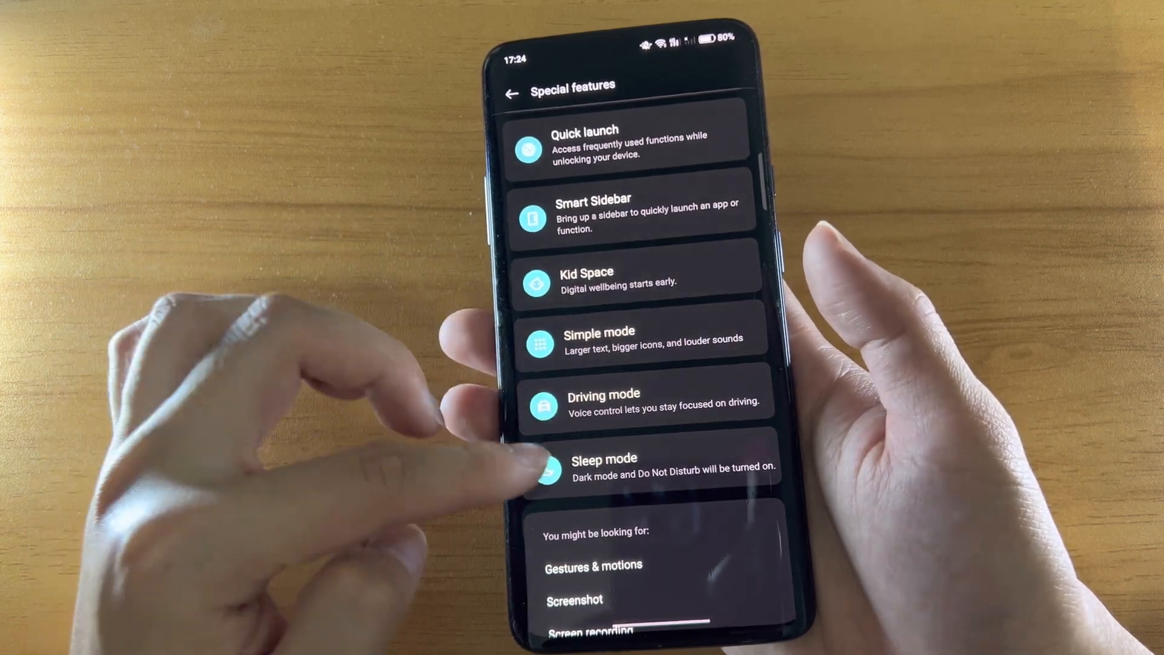
{"action": "left_click", "coordinate": [510, 92]}
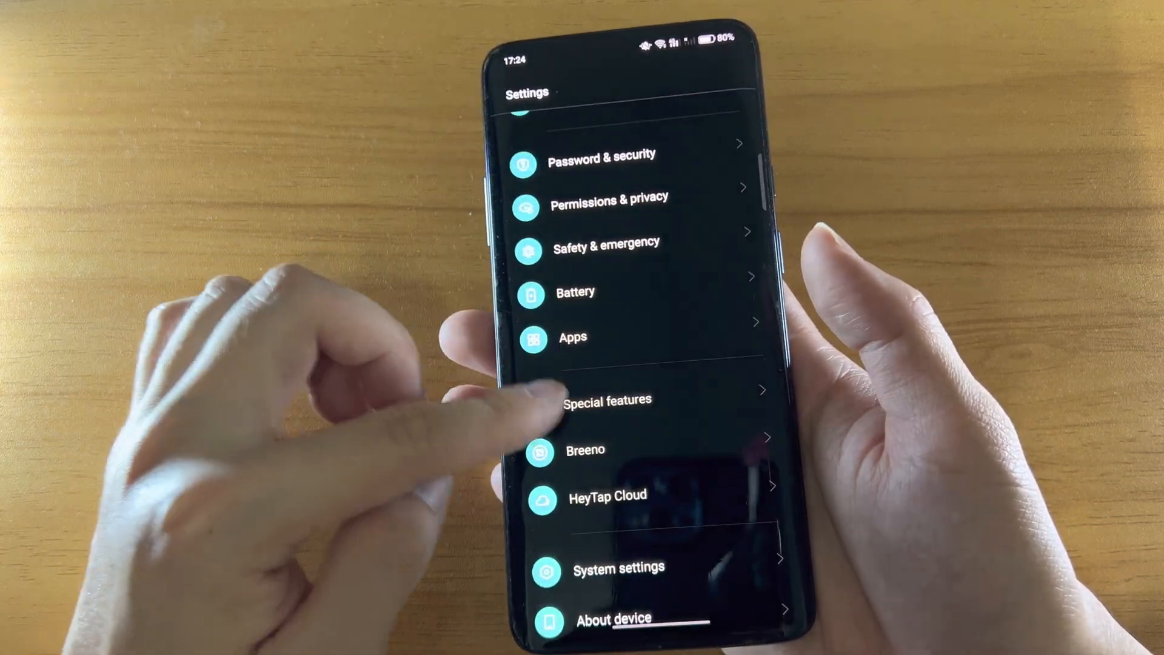
Step: Open System settings, view the Screen recording options, and return to System settings
{"action": "left_click", "coordinate": [583, 450]}
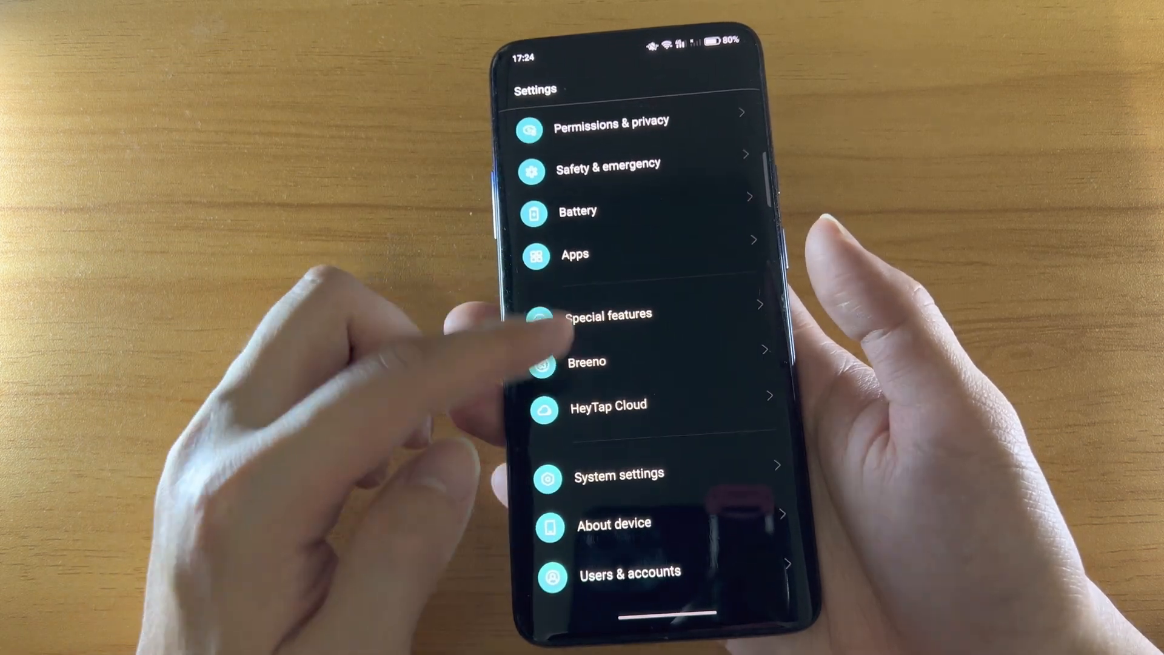
{"action": "left_click", "coordinate": [619, 475]}
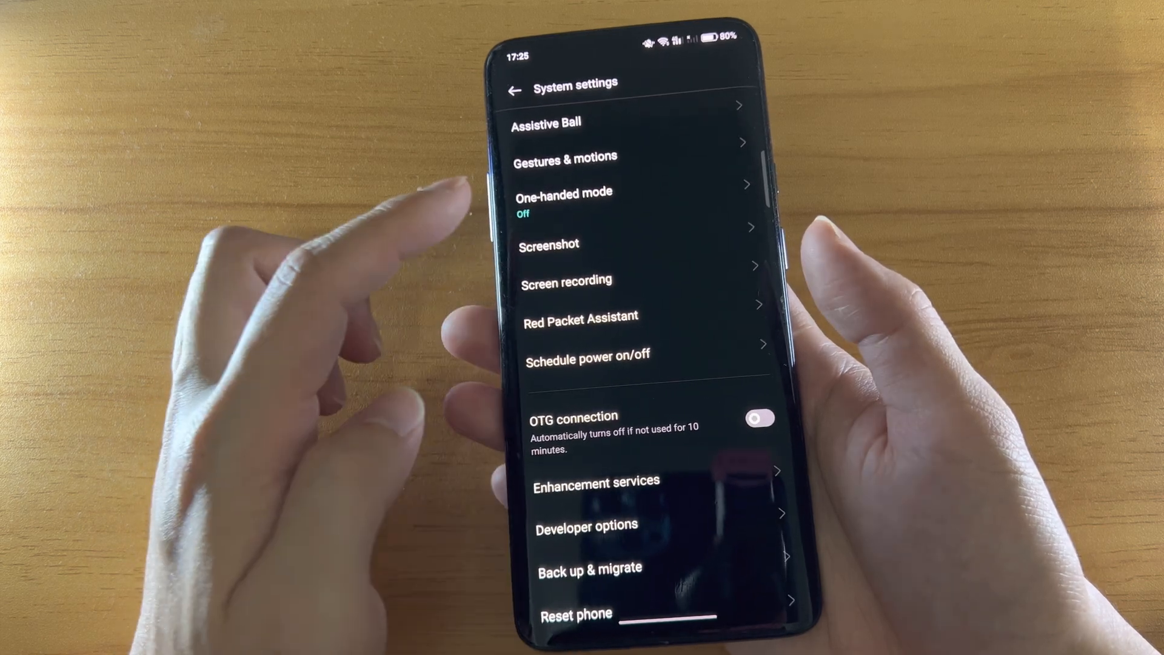
{"action": "left_click", "coordinate": [549, 245]}
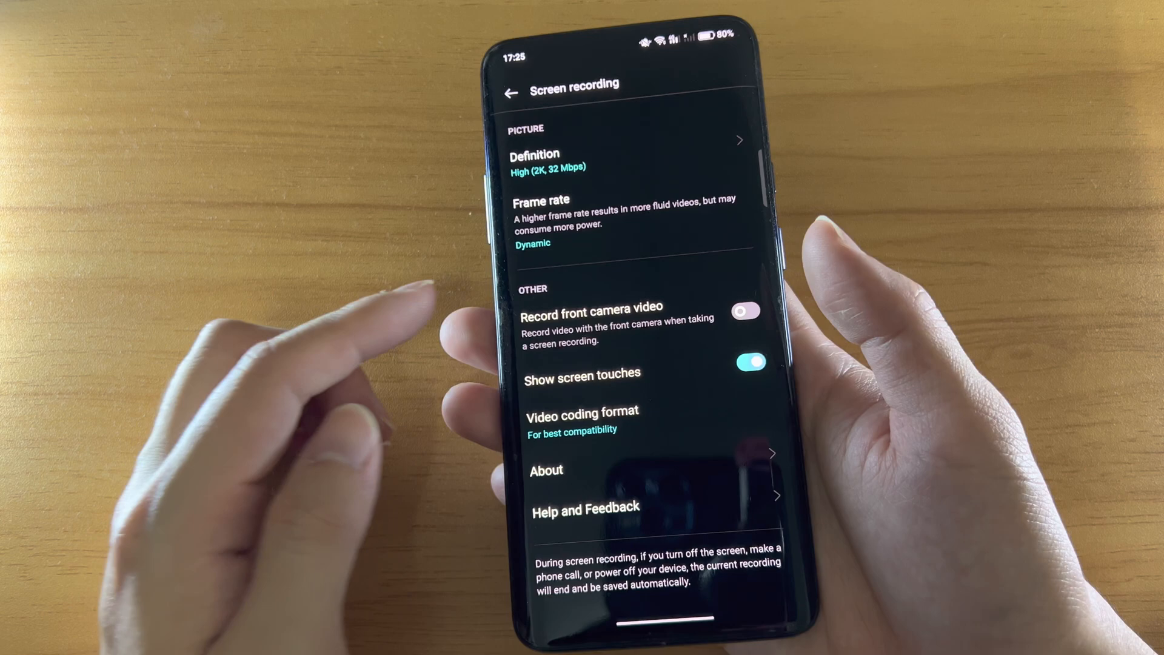
{"action": "left_click", "coordinate": [510, 92]}
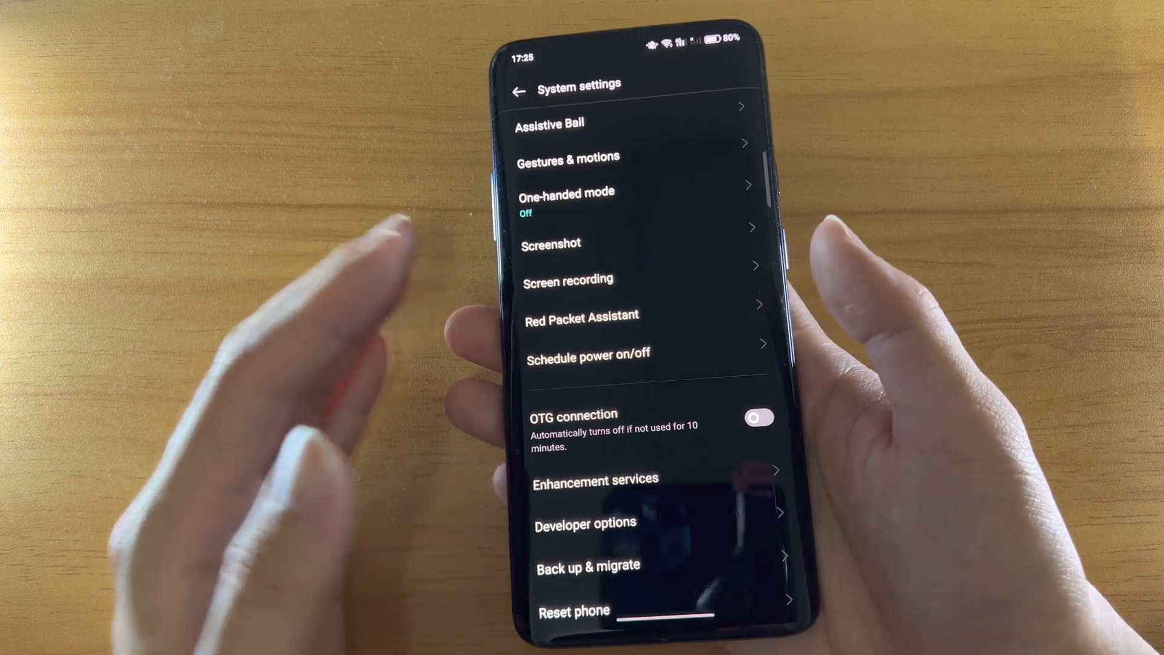
Step: Scroll System settings, view Enhancement services, and return to System settings
{"action": "scroll", "scroll_direction": "down", "scroll_amount": 3}
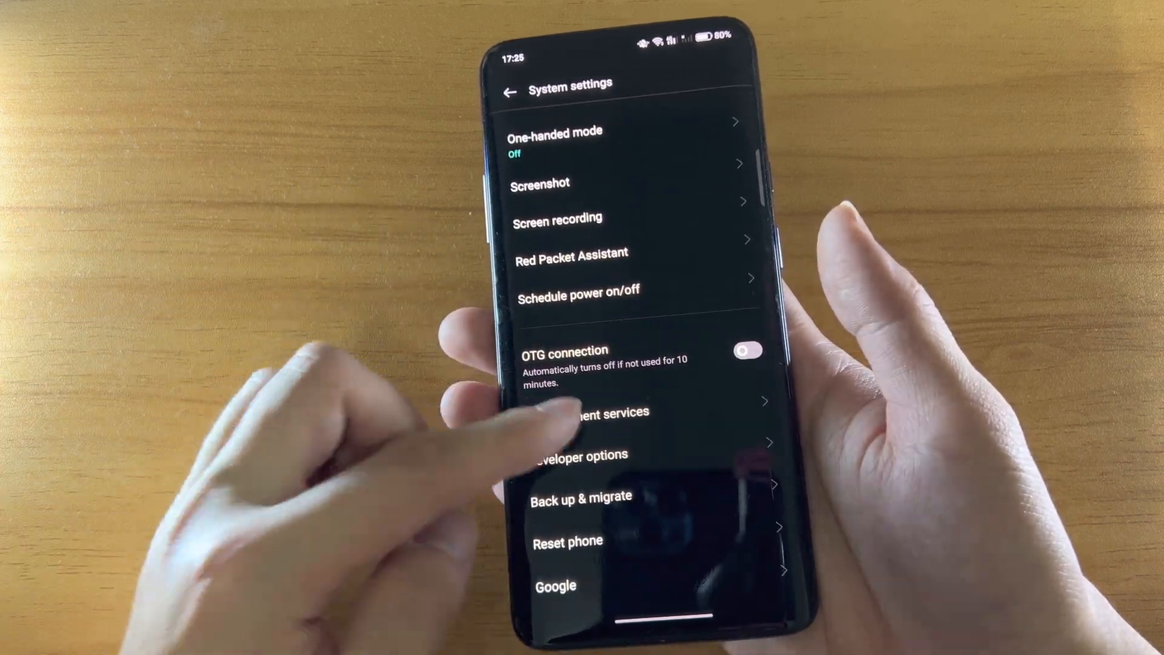
{"action": "left_click", "coordinate": [605, 412]}
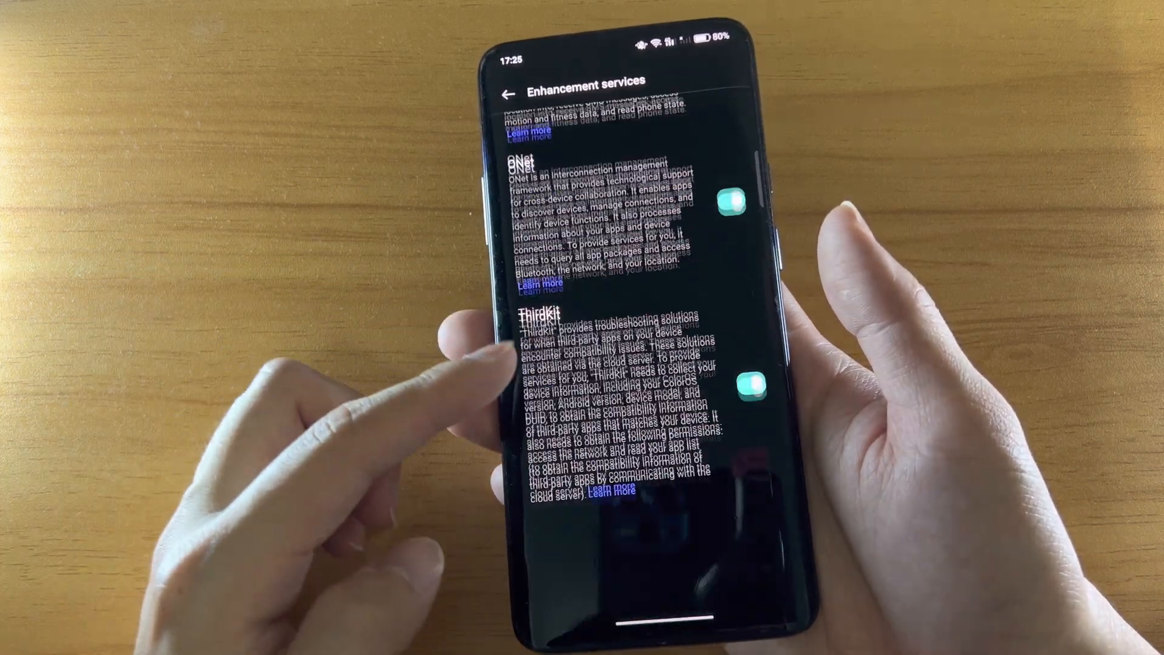
{"action": "scroll", "scroll_direction": "down", "scroll_amount": 3}
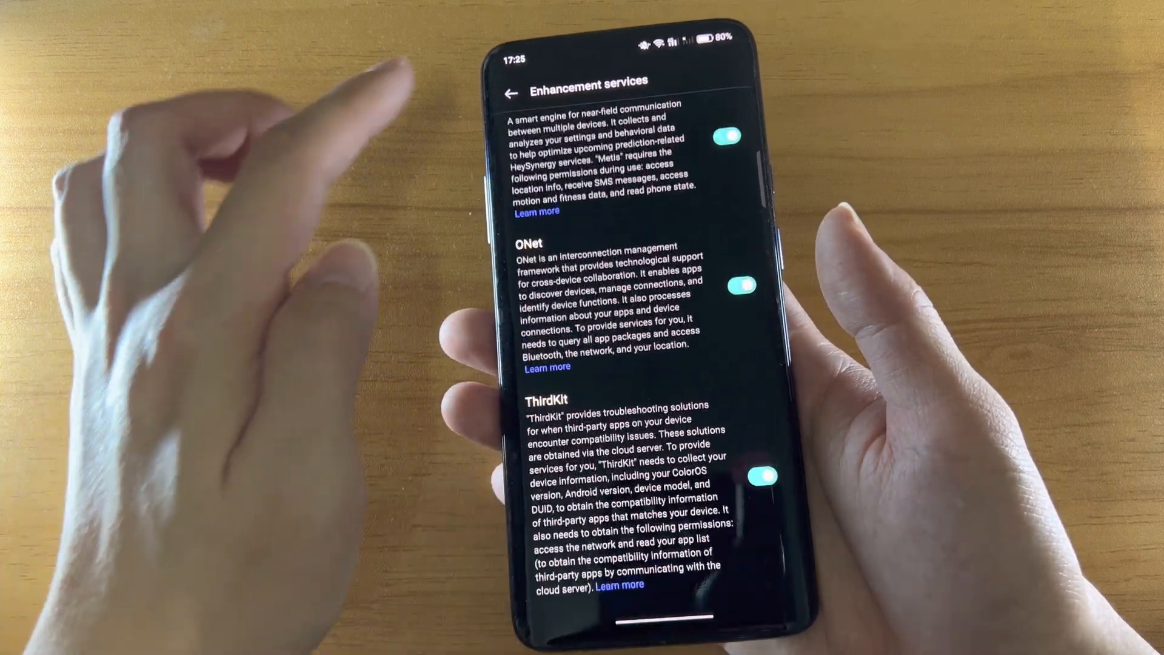
{"action": "left_click", "coordinate": [510, 92]}
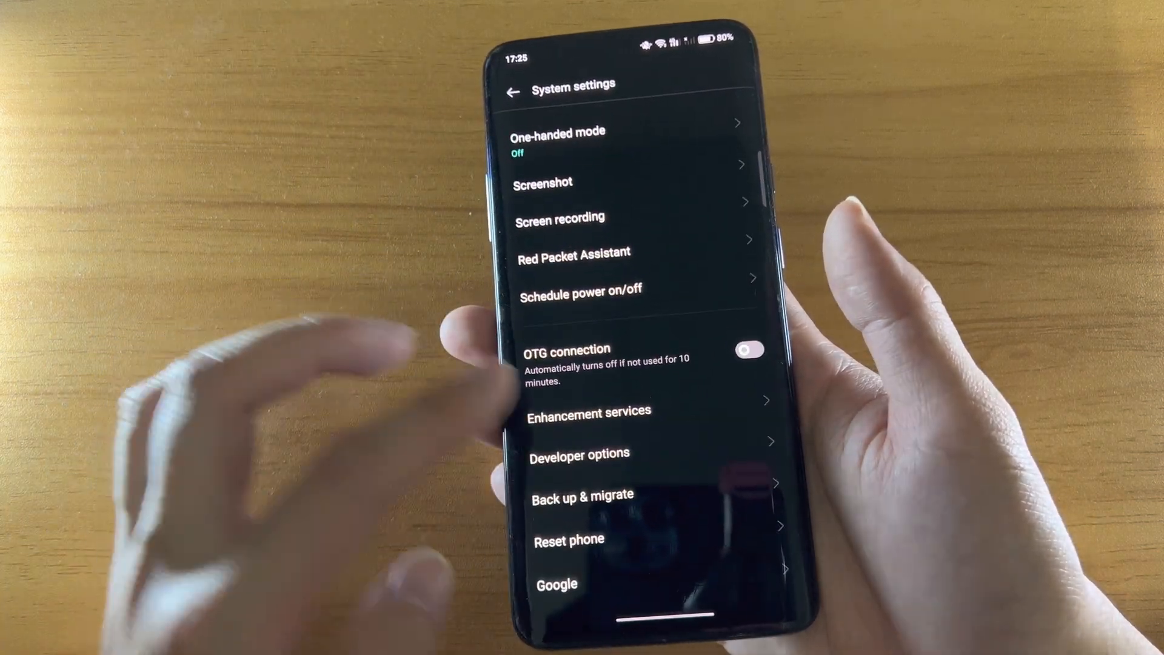
Step: View the Back up & migrate options, then return to the main Settings list
{"action": "left_click", "coordinate": [579, 453]}
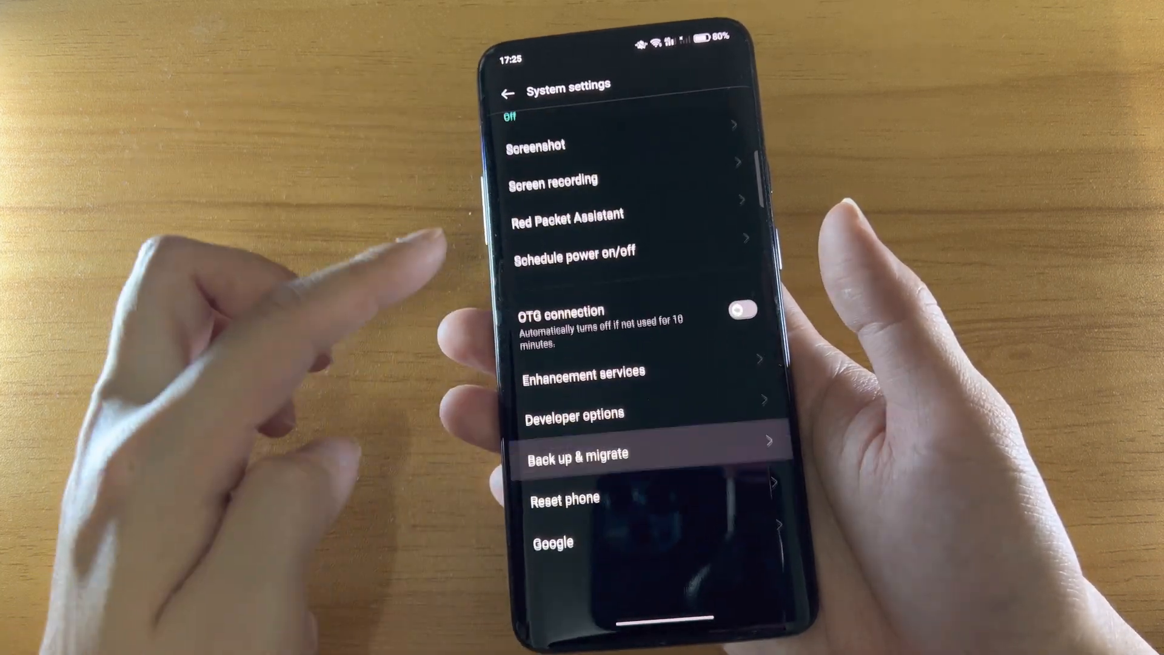
{"action": "left_click", "coordinate": [552, 542]}
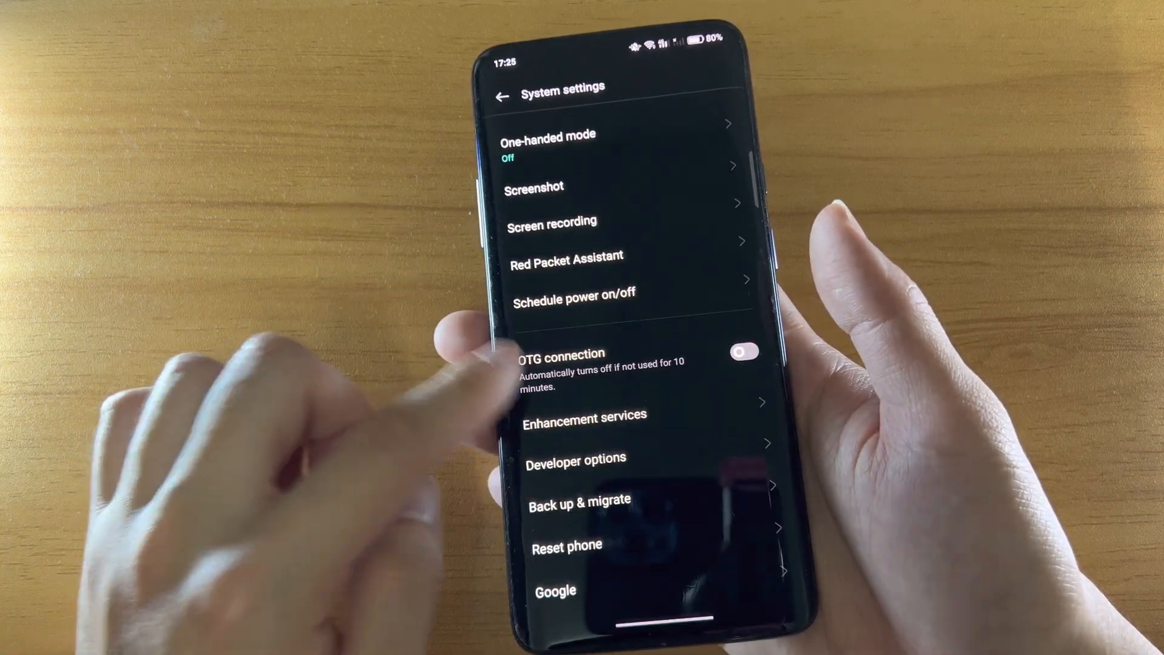
{"action": "left_click", "coordinate": [502, 97]}
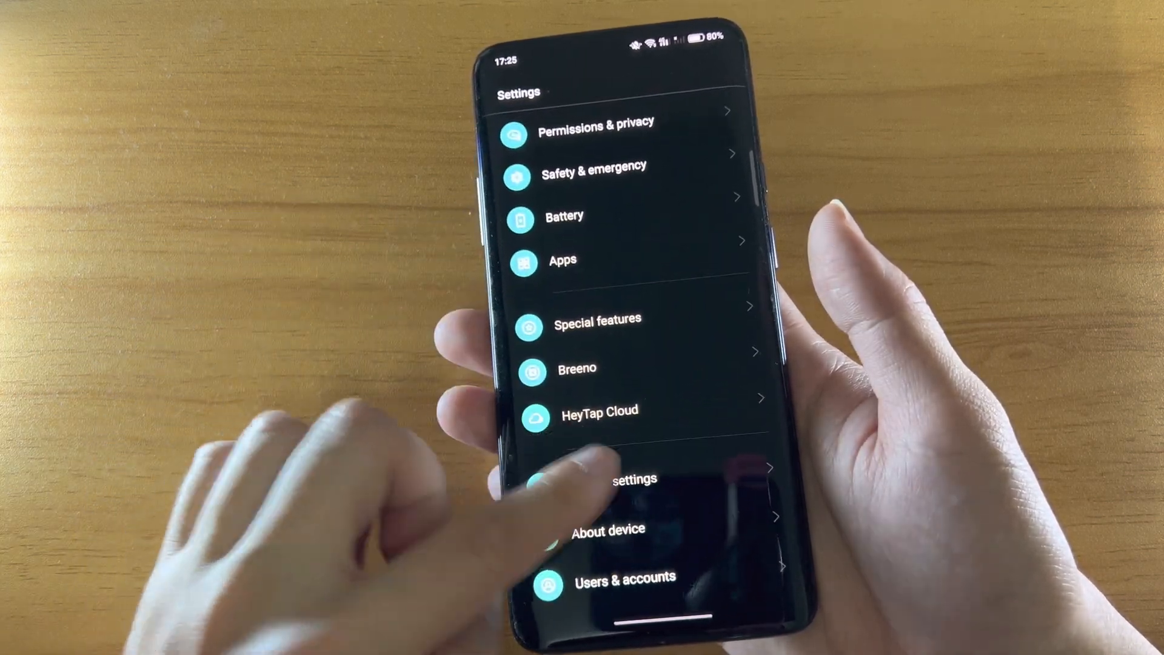
Step: View About device, Android version and RAM expansion pages, scrolling the device information
{"action": "left_click", "coordinate": [612, 479]}
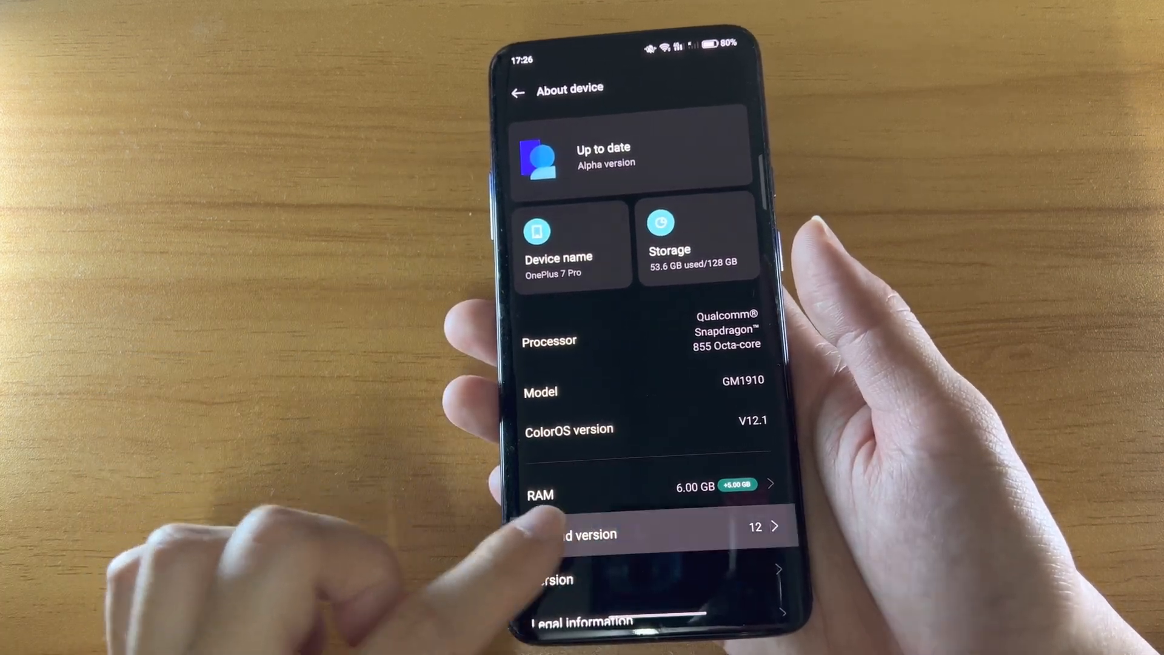
{"action": "left_click", "coordinate": [622, 526]}
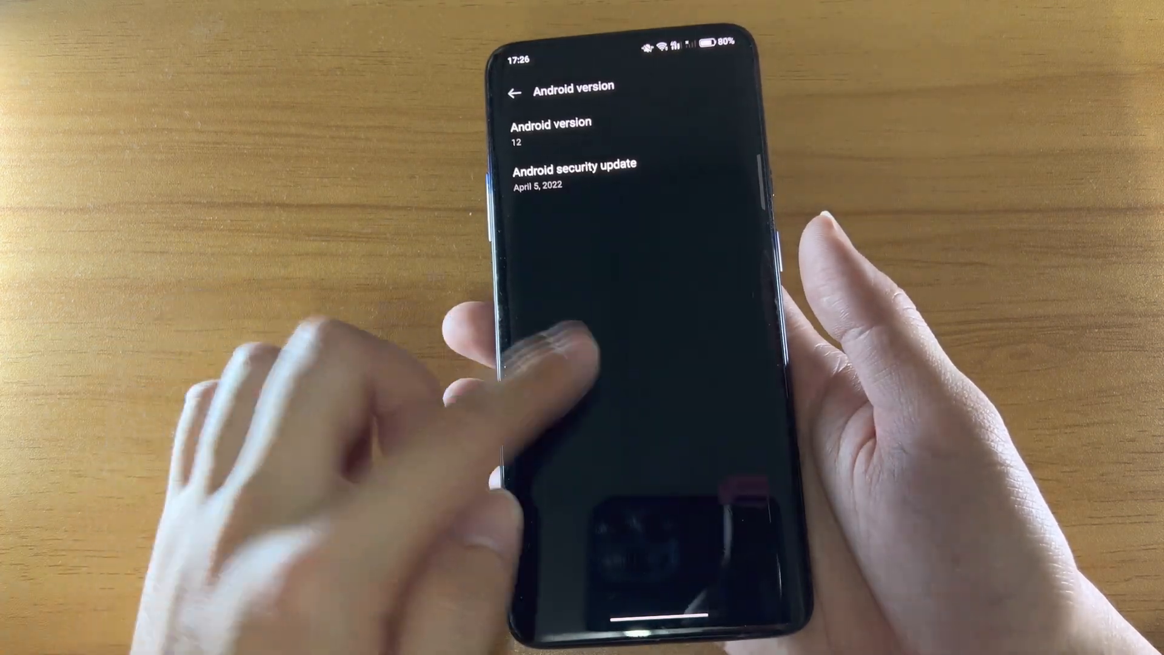
{"action": "left_click", "coordinate": [515, 94]}
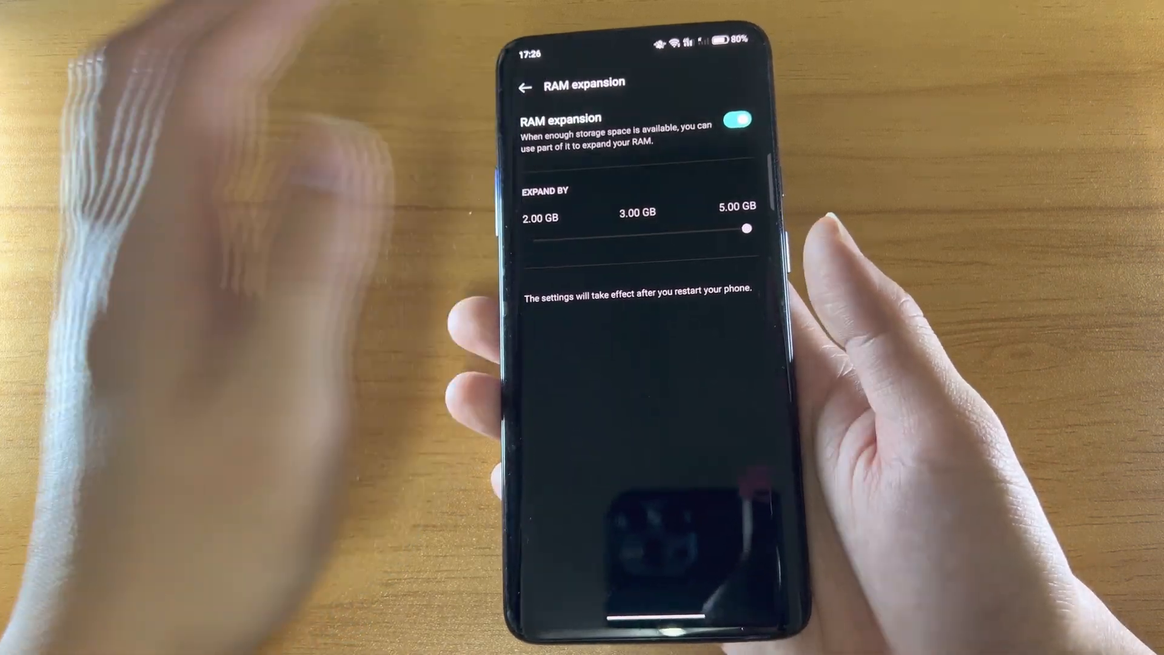
{"action": "left_click", "coordinate": [526, 86]}
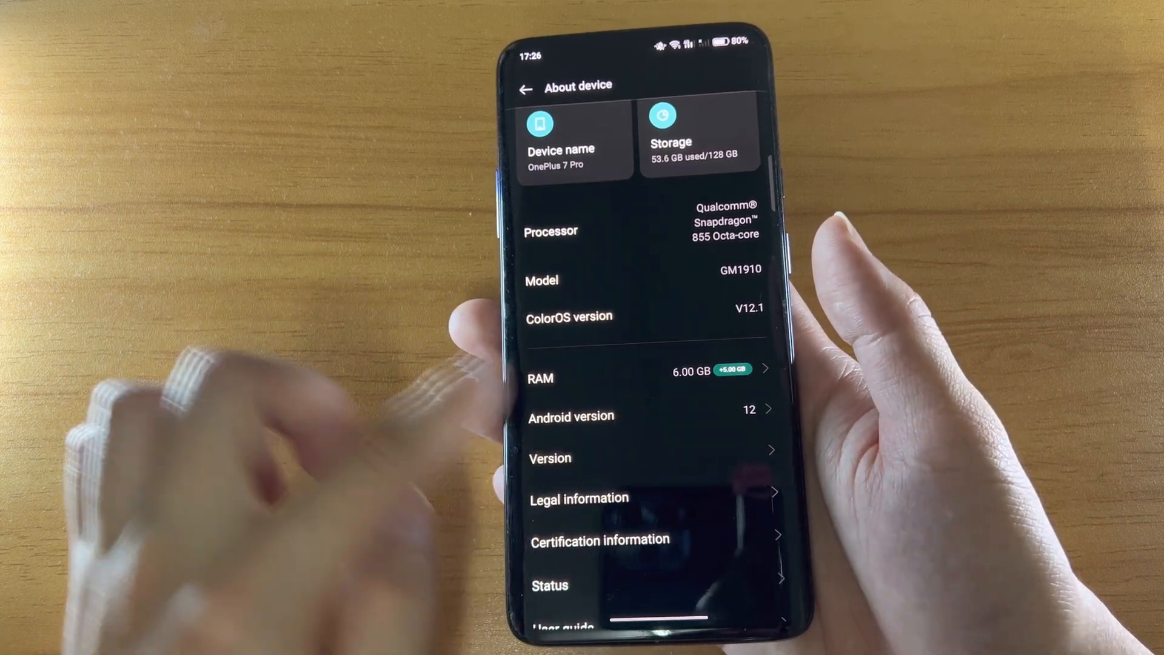
{"action": "scroll", "scroll_direction": "down", "scroll_amount": 3}
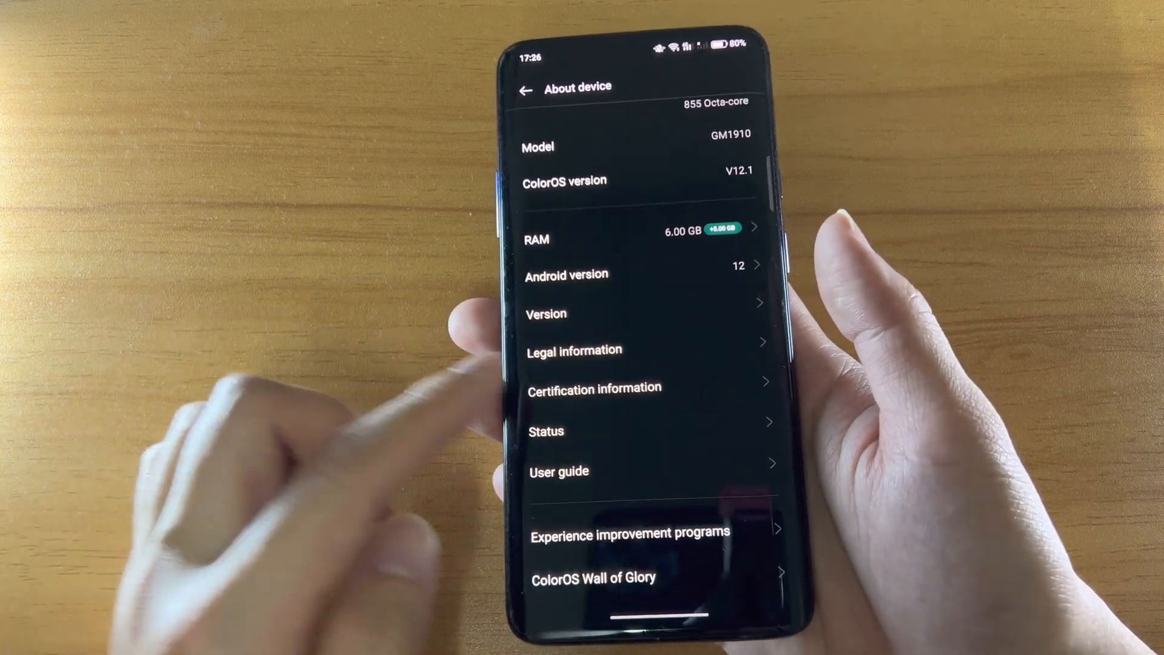
{"action": "left_click", "coordinate": [525, 90]}
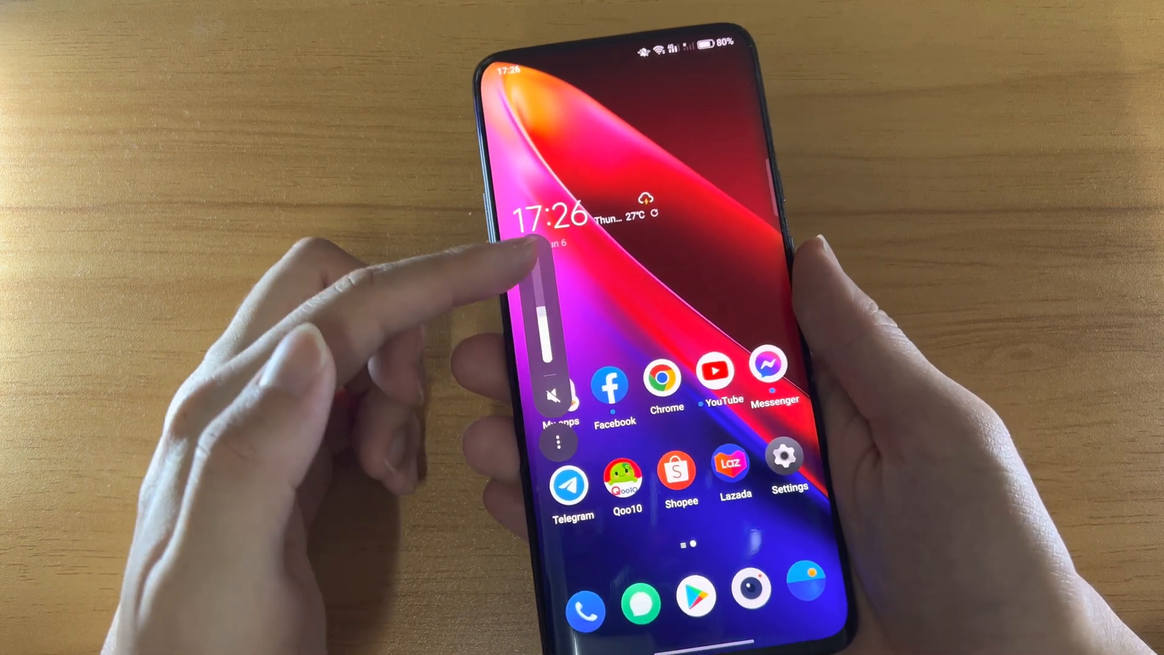
Step: Launch the camera app, showing a live video-mode preview
{"action": "left_click", "coordinate": [557, 440]}
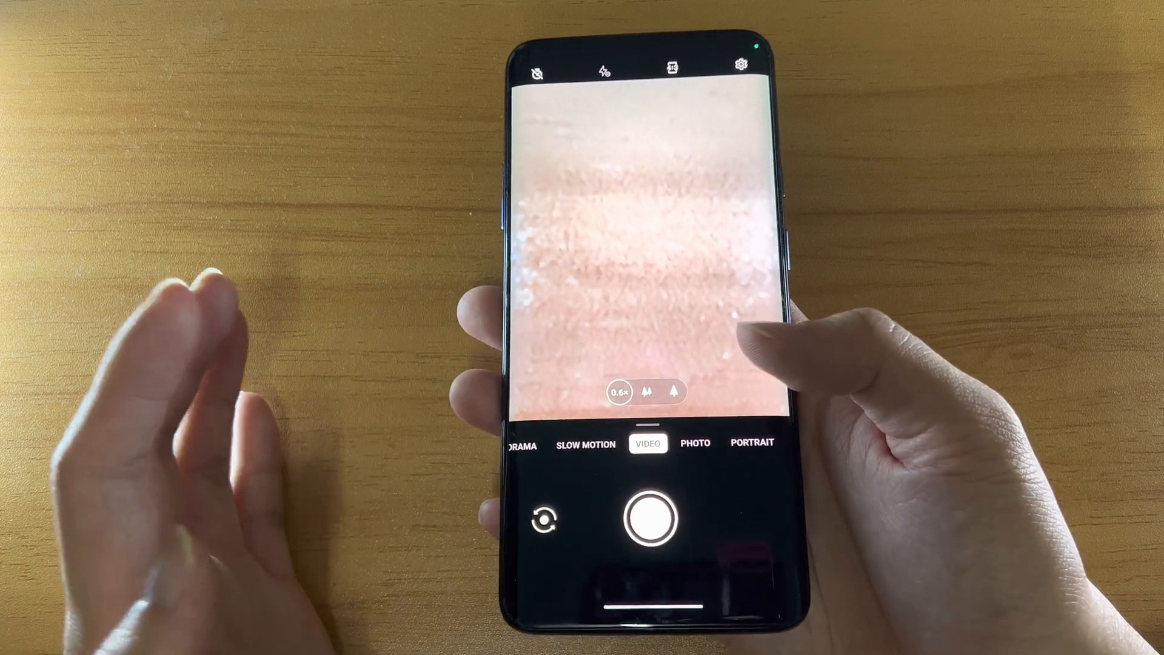
Step: View the open Camera app in Recents, then close it and return home
{"action": "left_click", "coordinate": [646, 516]}
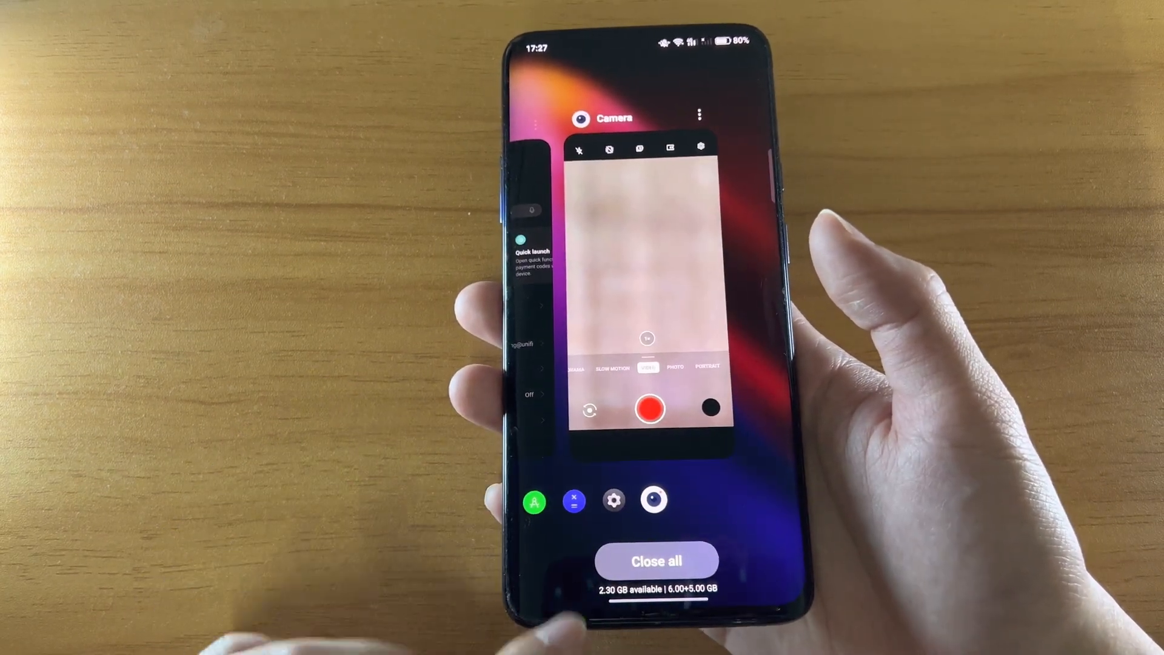
{"action": "left_click", "coordinate": [655, 560]}
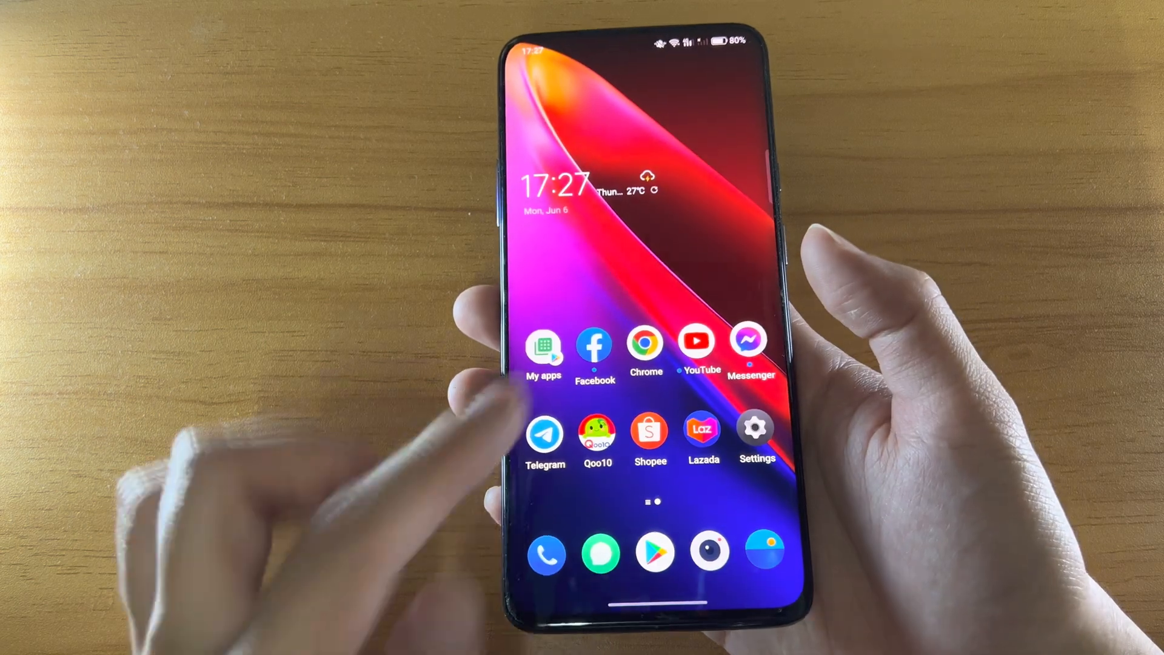